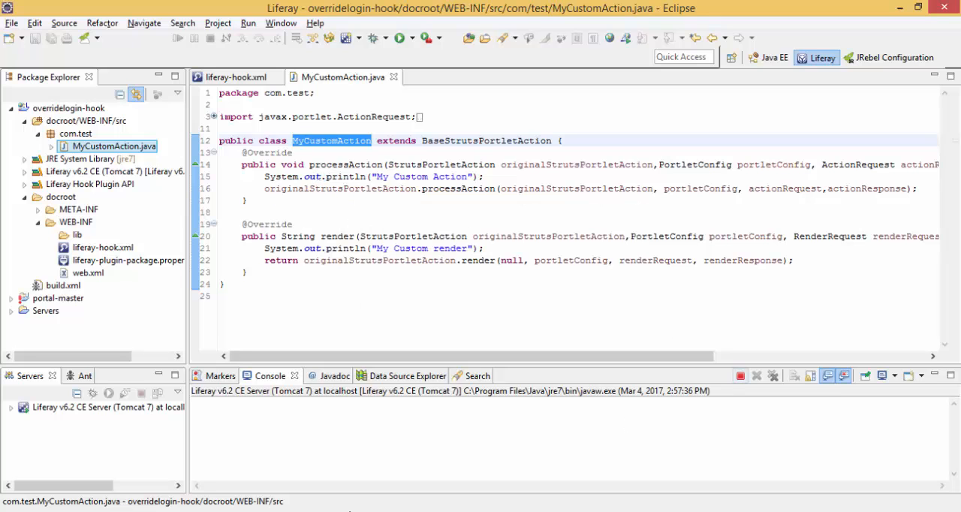
# Start a new Java class in package com.test named AddingStrutsAction
pyautogui.click(75, 134)
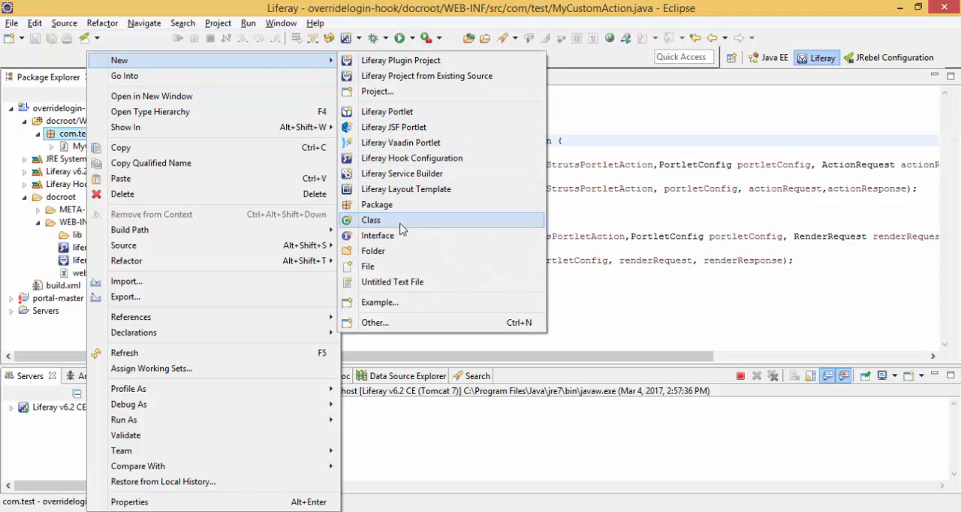
pyautogui.click(371, 219)
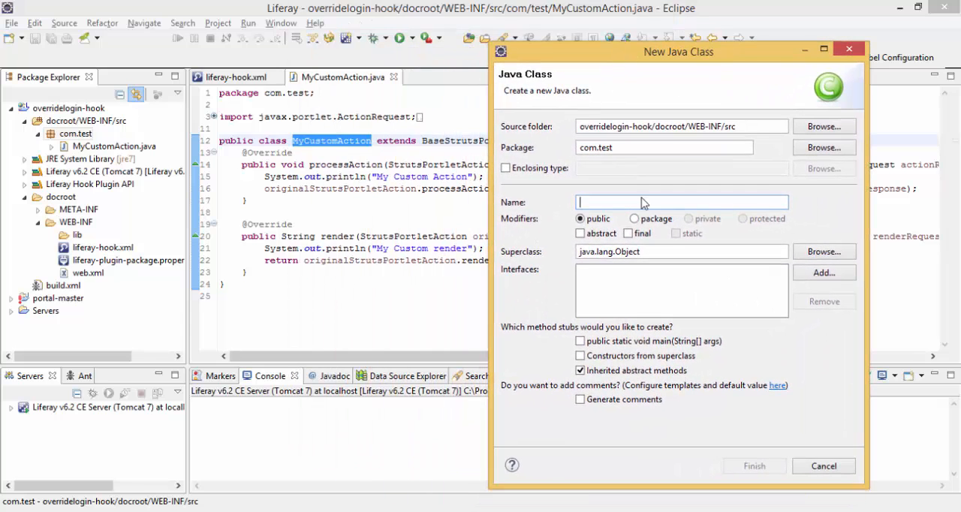
pyautogui.write('AddingStrutsAc')
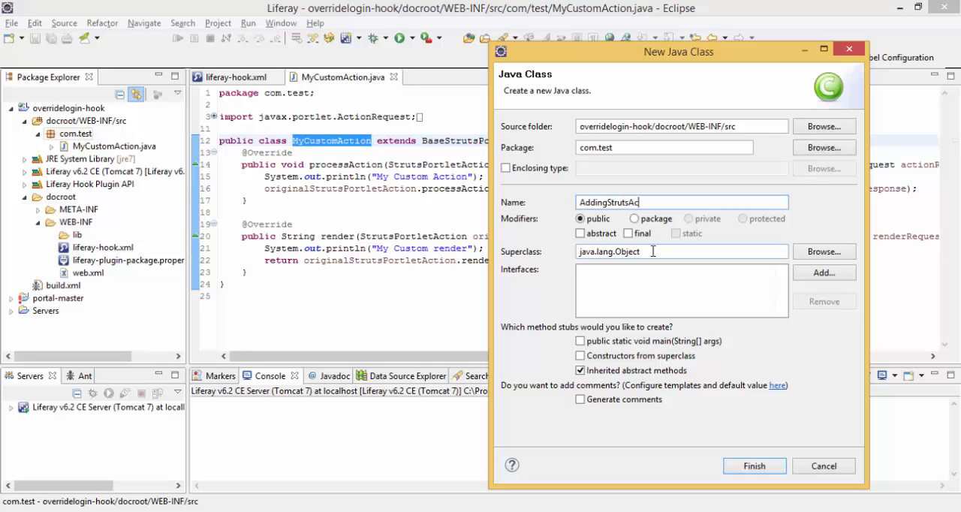
pyautogui.write('tion')
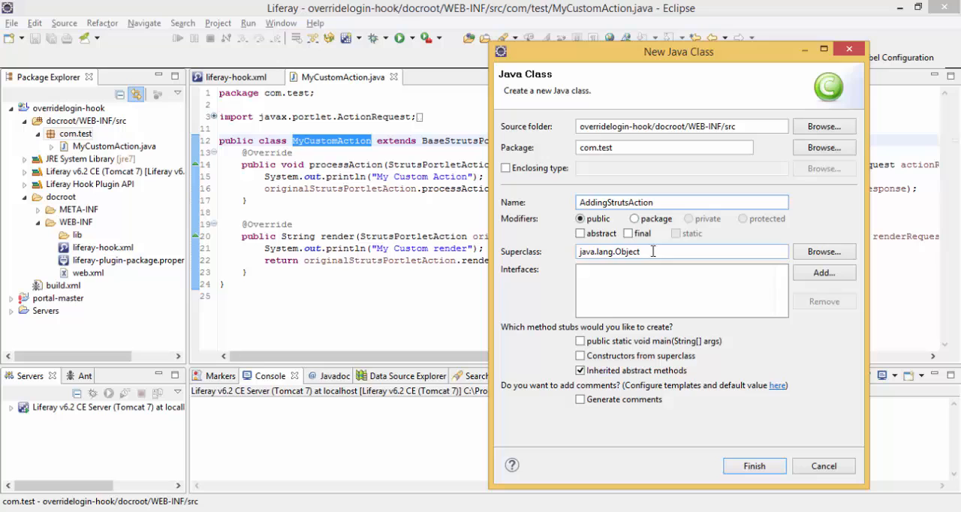
# Choose BaseStrutsAction as the superclass and finish creating the class
pyautogui.click(823, 252)
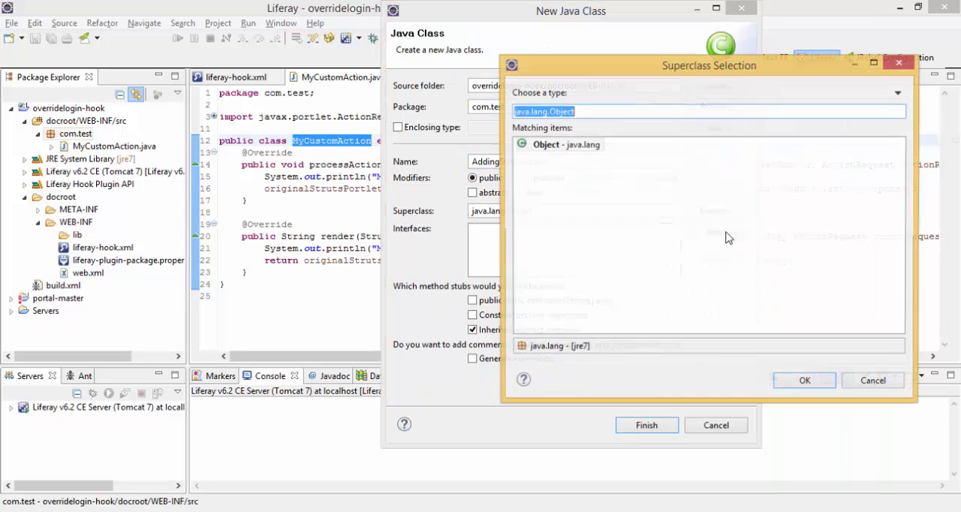
pyautogui.write('BaseS')
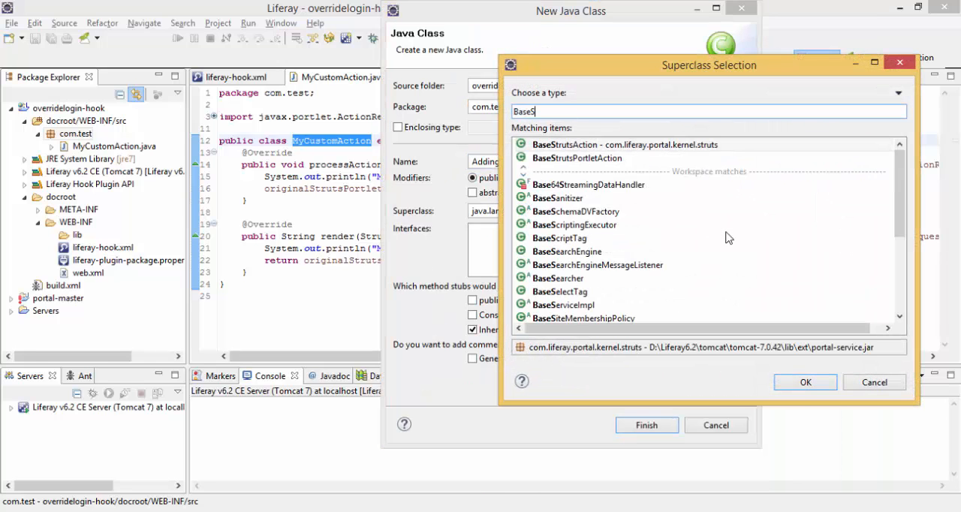
pyautogui.write('t')
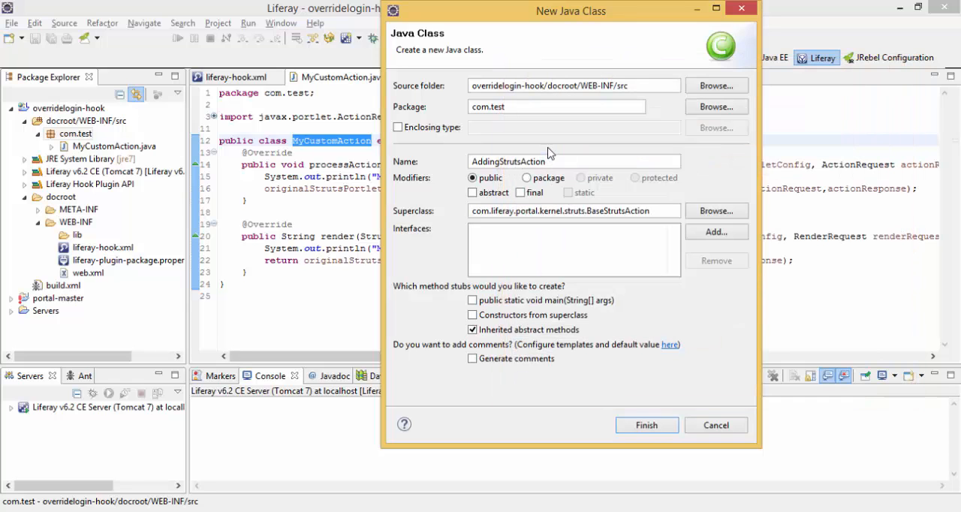
pyautogui.click(646, 425)
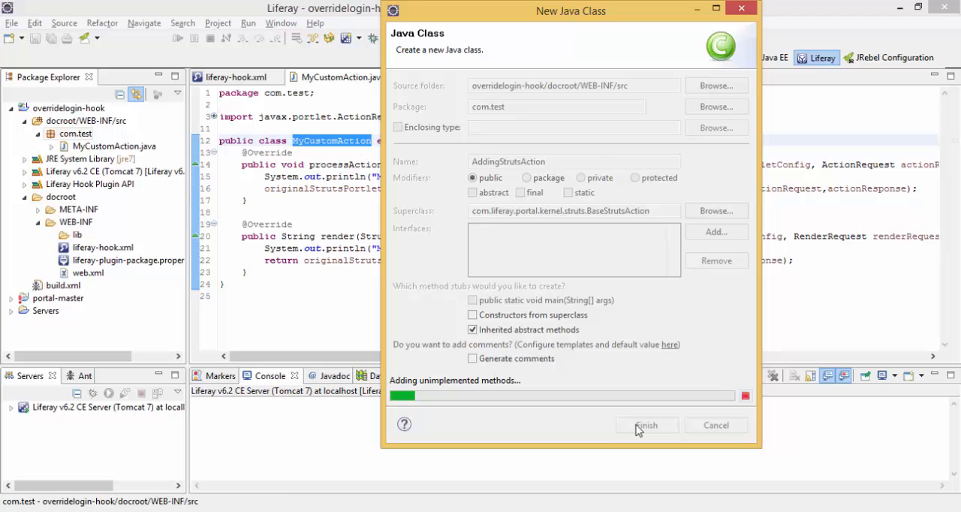
pyautogui.click(646, 425)
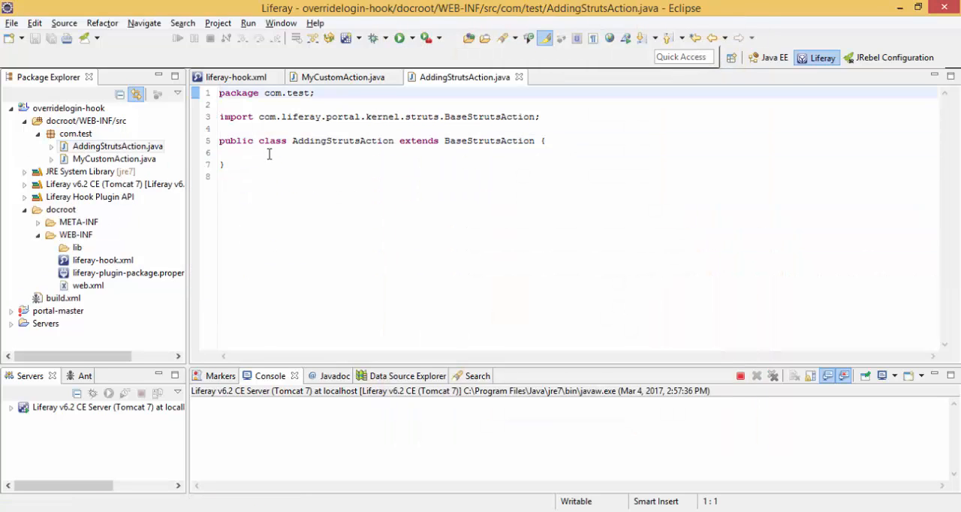
# Override the execute method from BaseStrutsAction via content assist
pyautogui.write('ex')
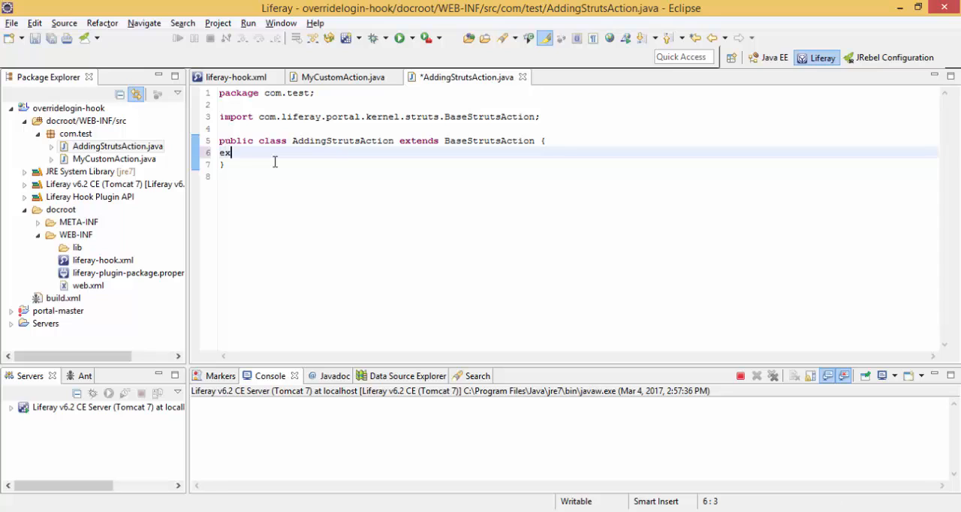
pyautogui.write('e')
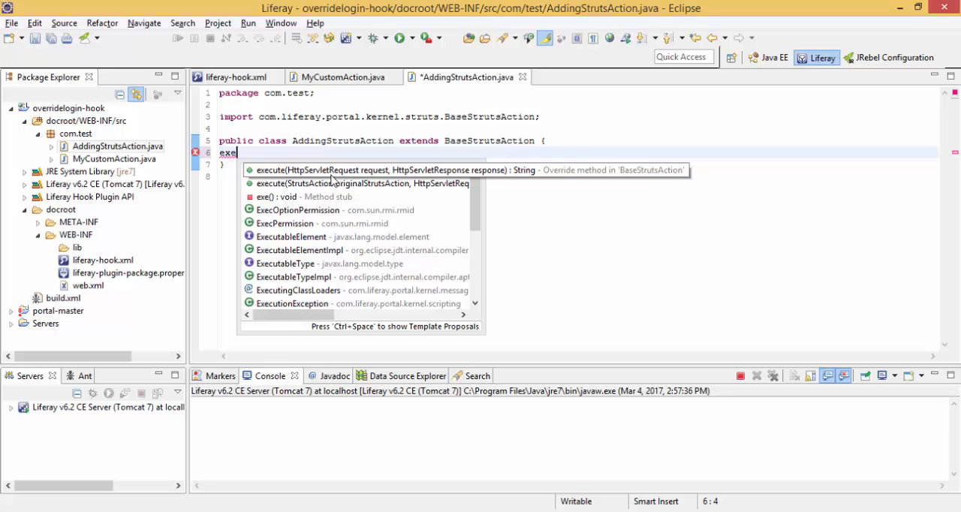
pyautogui.click(399, 170)
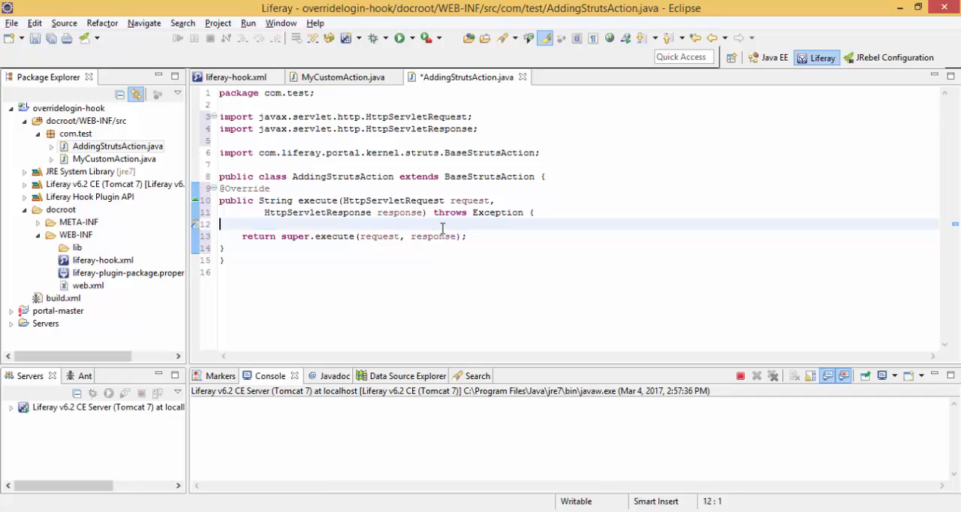
pyautogui.press('BackSpace')
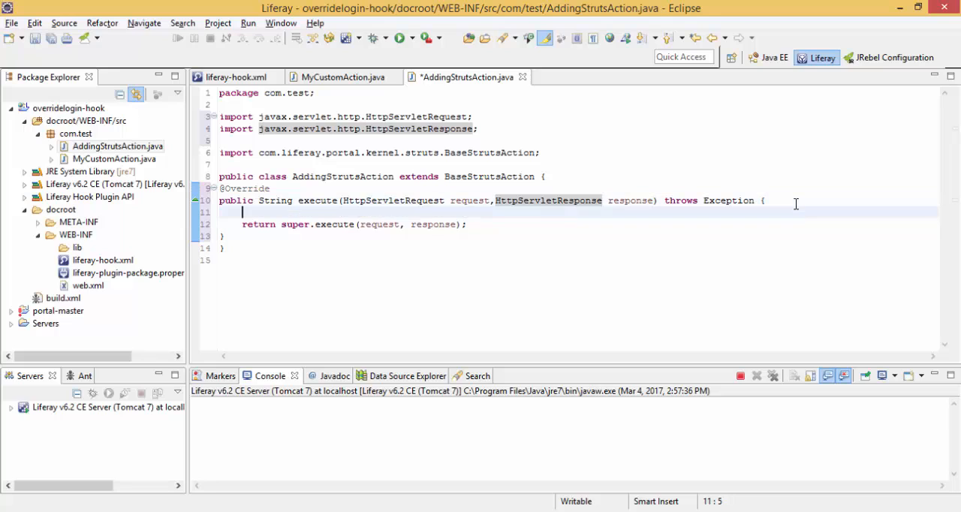
# Add System.out.println("Action Called") inside execute
pyautogui.write('syso')
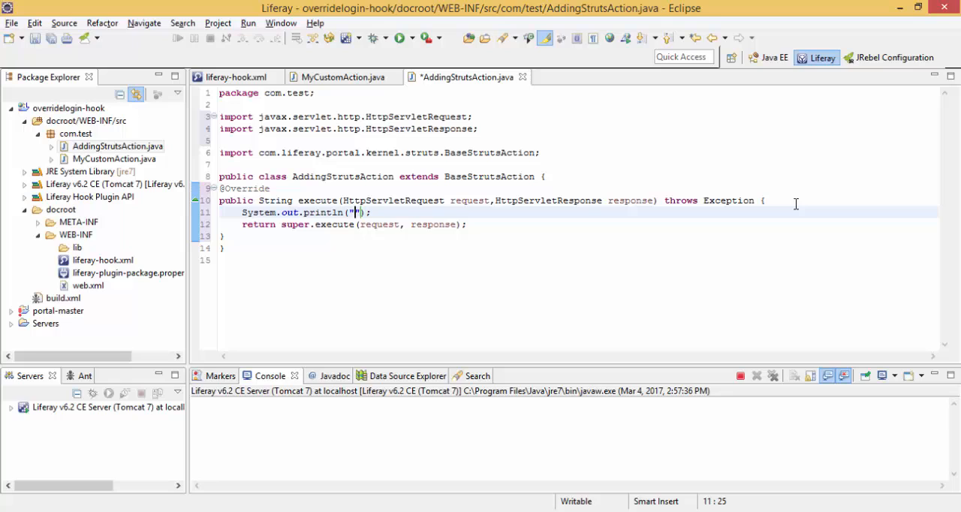
pyautogui.write('Acti')
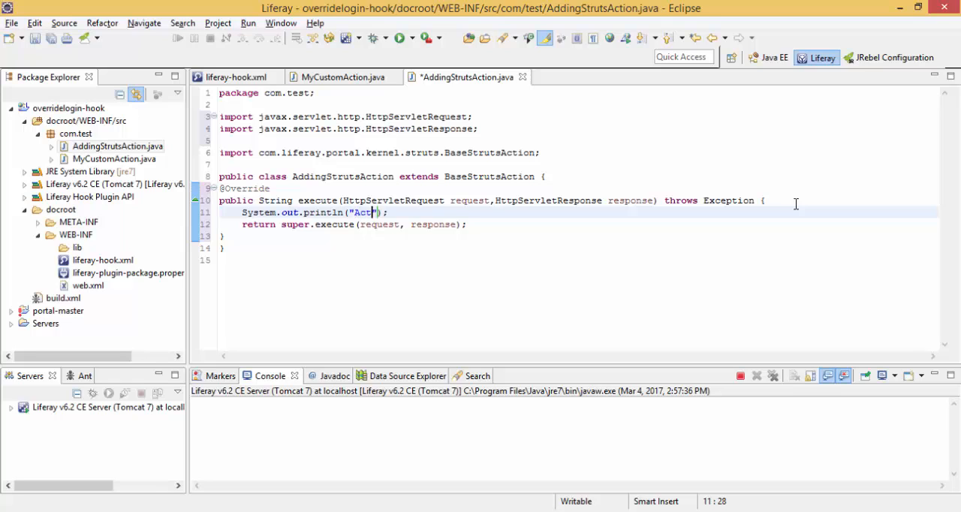
pyautogui.write('ion Cal')
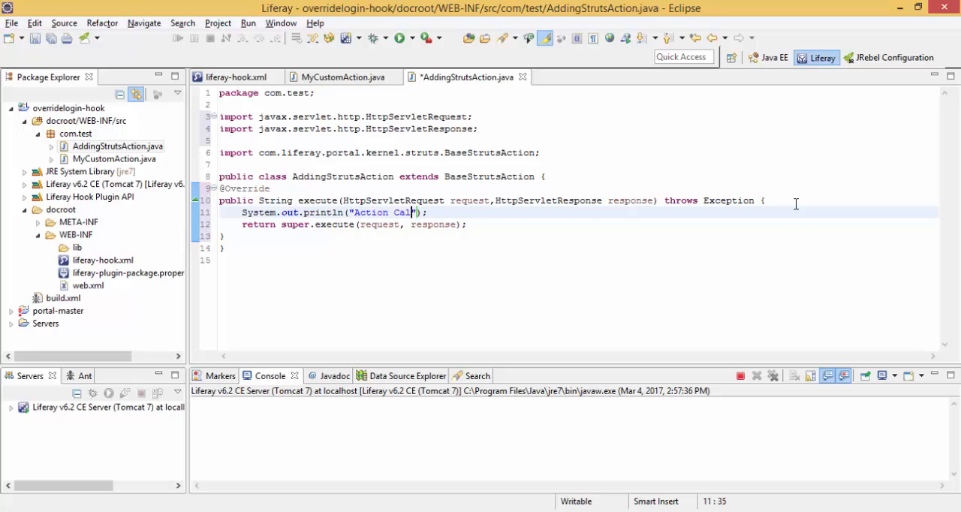
pyautogui.write('led')
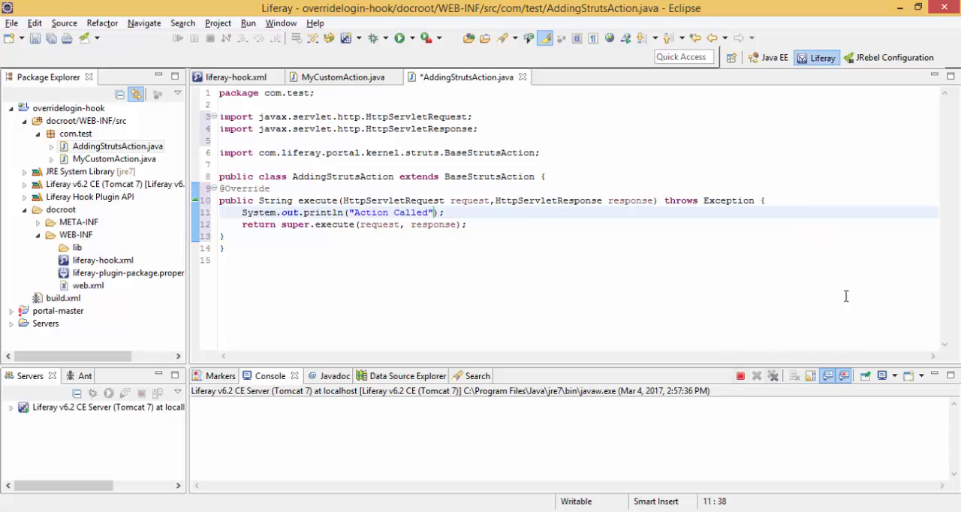
pyautogui.click(457, 211)
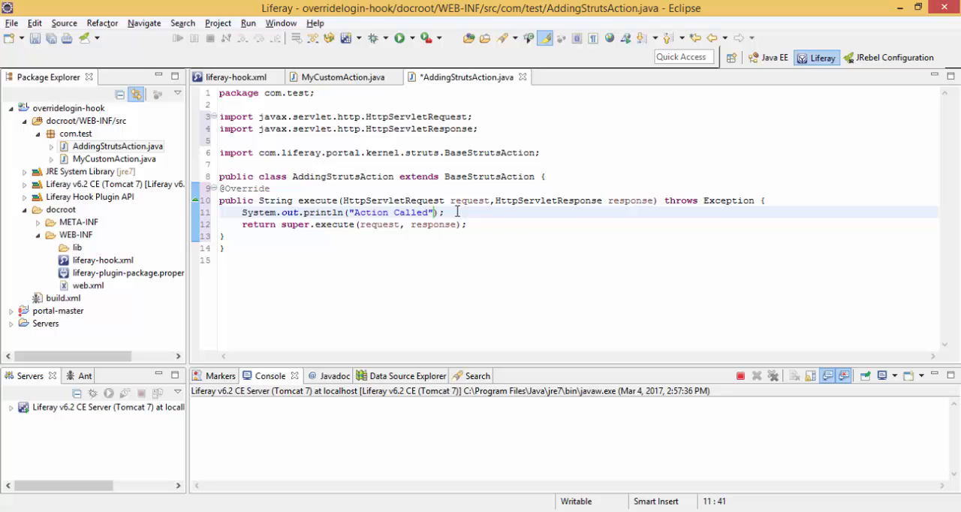
# Add request.setAttribute("name", "Liferay is Easy") and select the return value to rewrite
pyautogui.write('res')
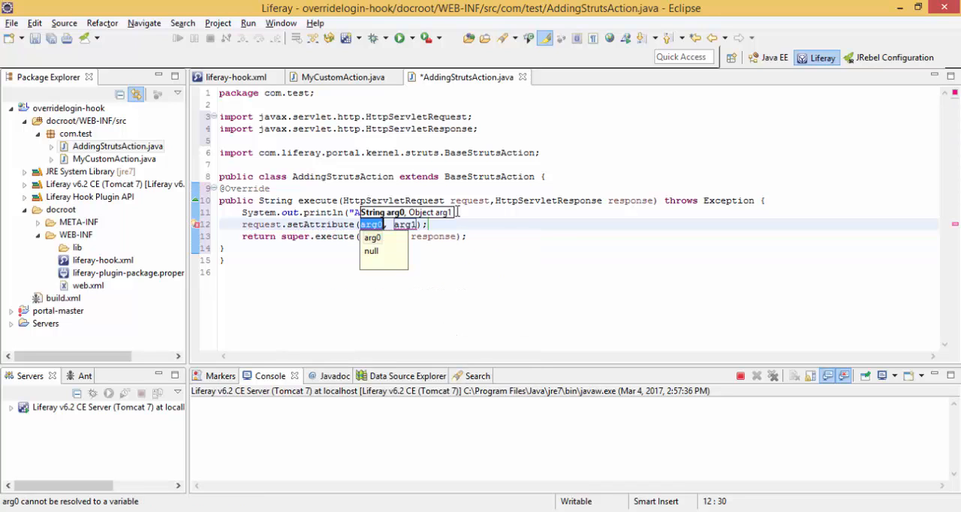
pyautogui.write('""')
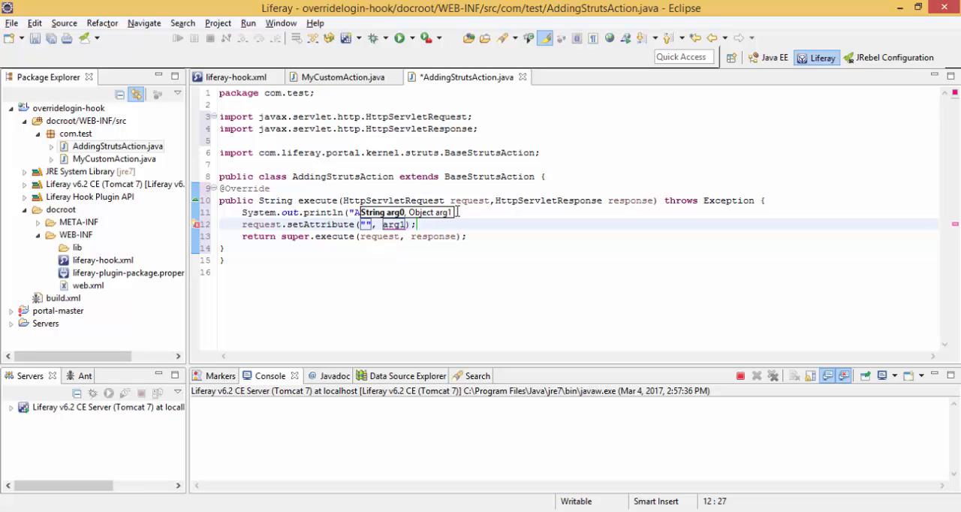
pyautogui.write('name')
pyautogui.click(393, 224)
pyautogui.write('"Liferay is')
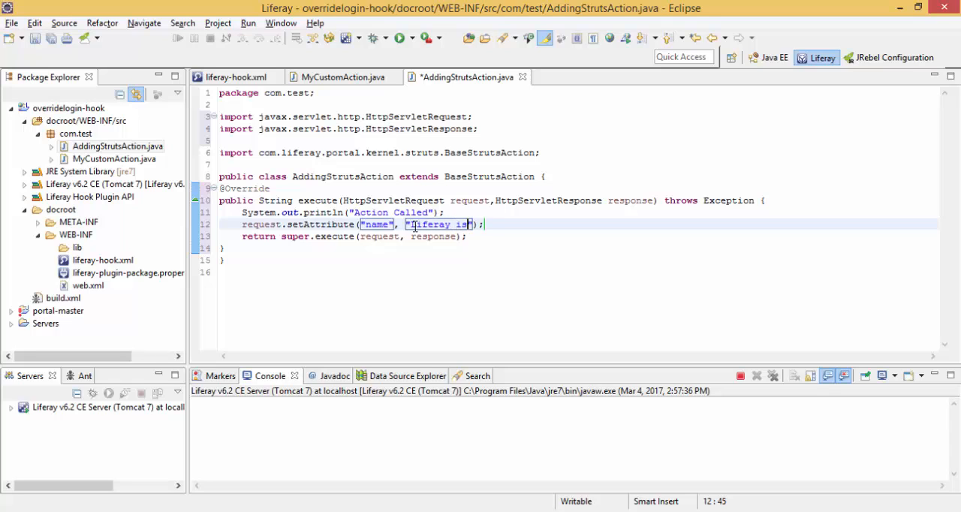
pyautogui.write('Eas')
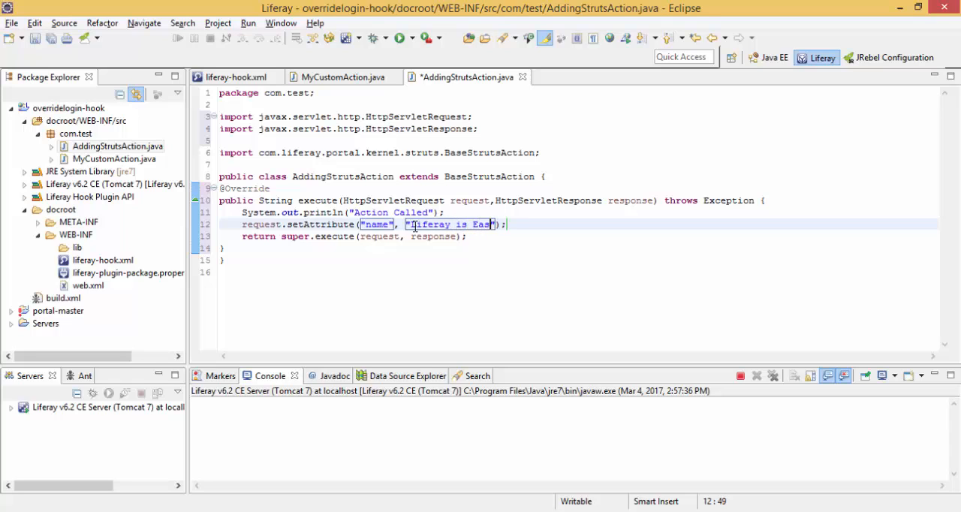
pyautogui.write('y')
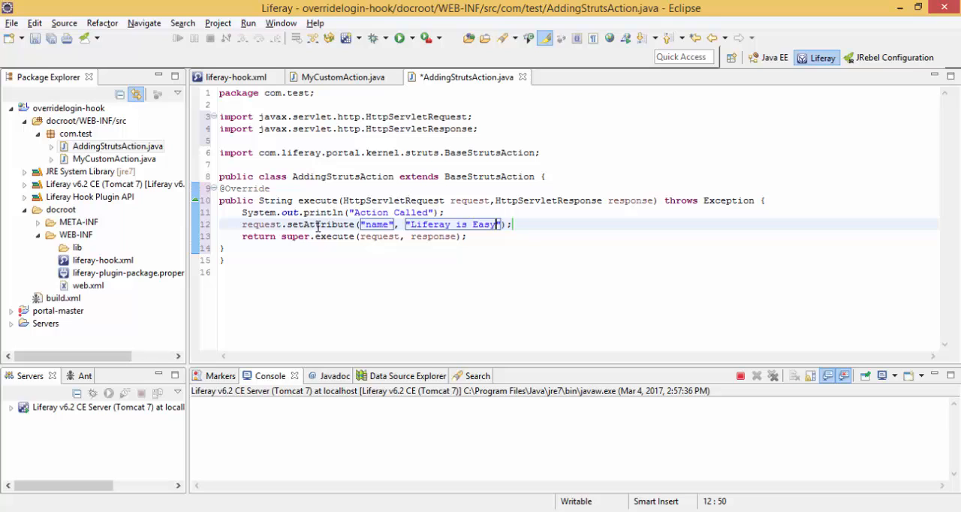
pyautogui.doubleClick(292, 237)
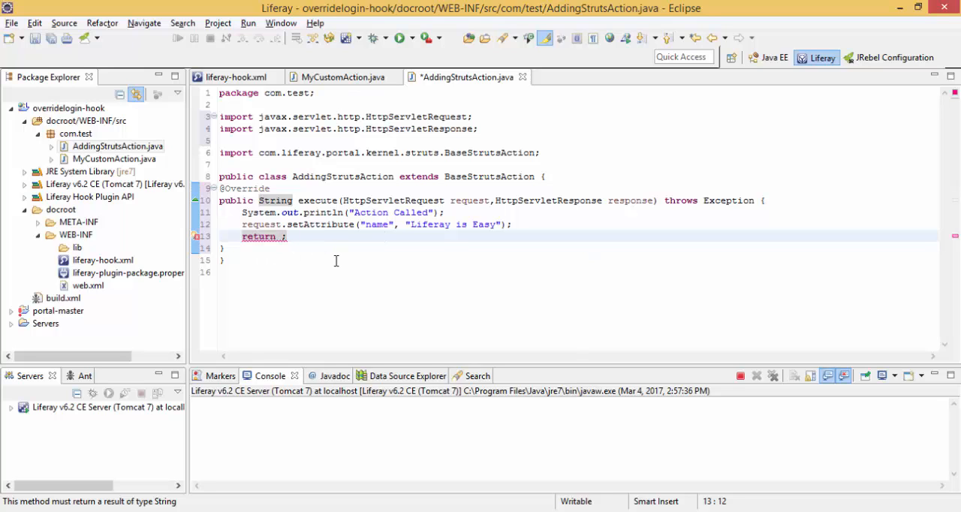
# Locate and open Liferay's struts-config.xml via Open Resource and scroll its global forwards
pyautogui.press('ctrl+shift+r')
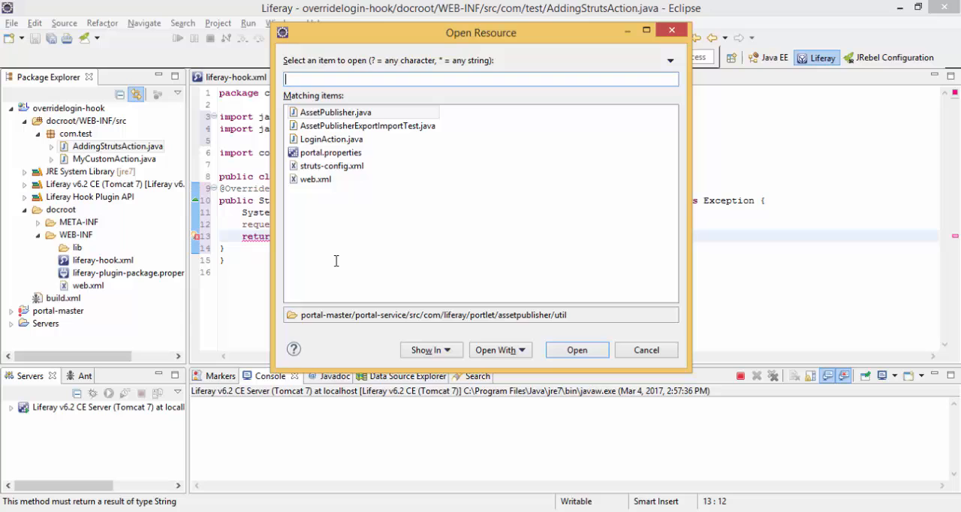
pyautogui.write('Str')
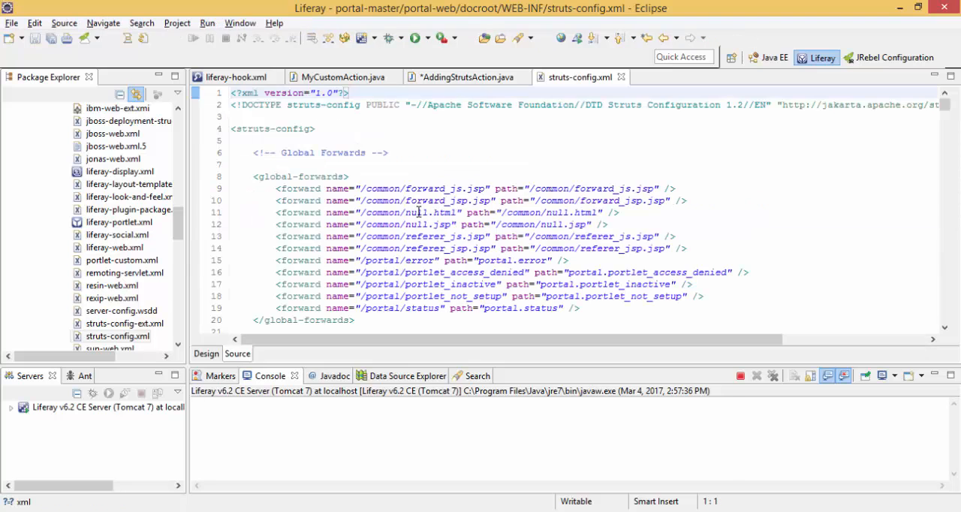
pyautogui.scroll(-3)
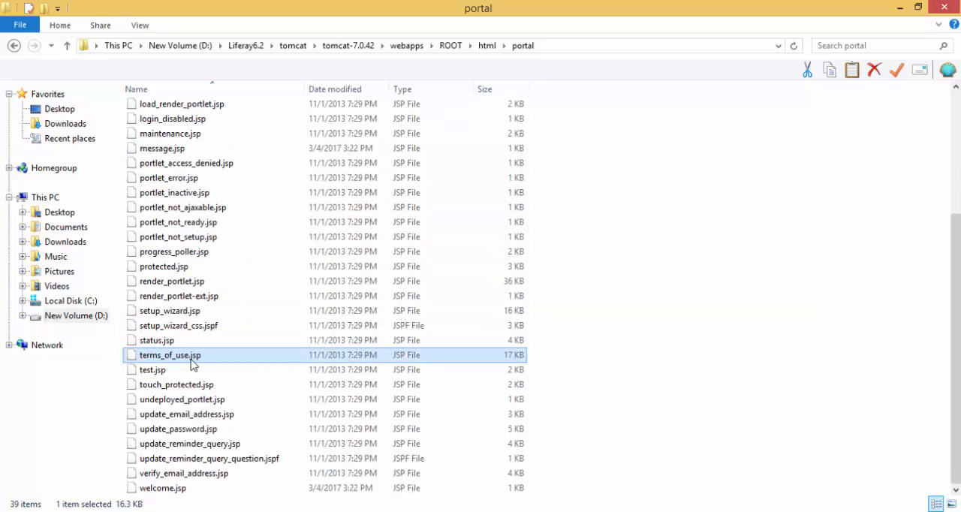
pyautogui.moveTo(177, 361)
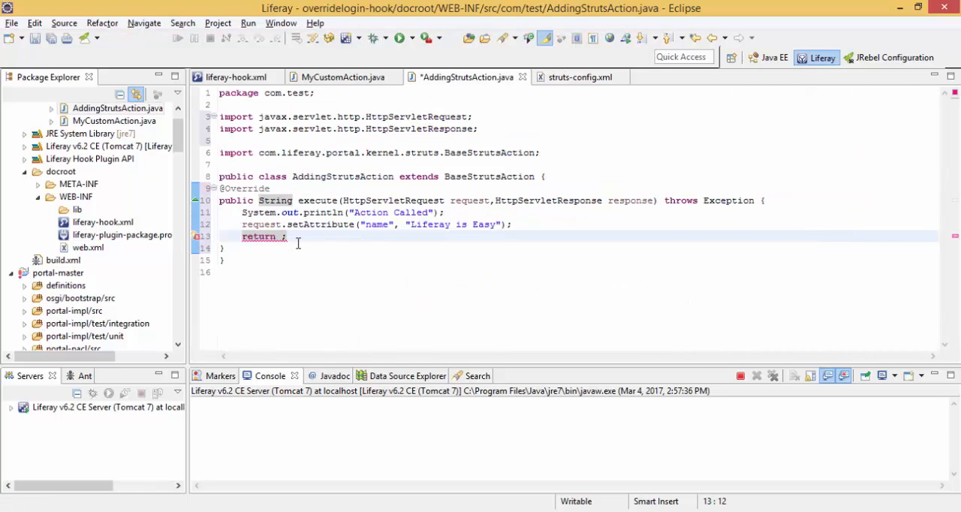
# Make execute return "/portal/message.jsp" and switch to liferay-hook.xml
pyautogui.write('""')
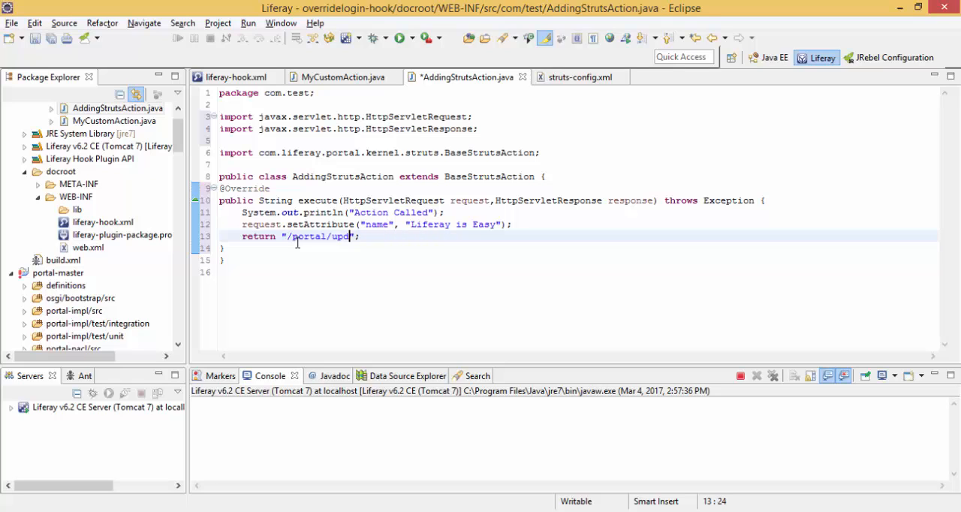
pyautogui.press('BackSpace')
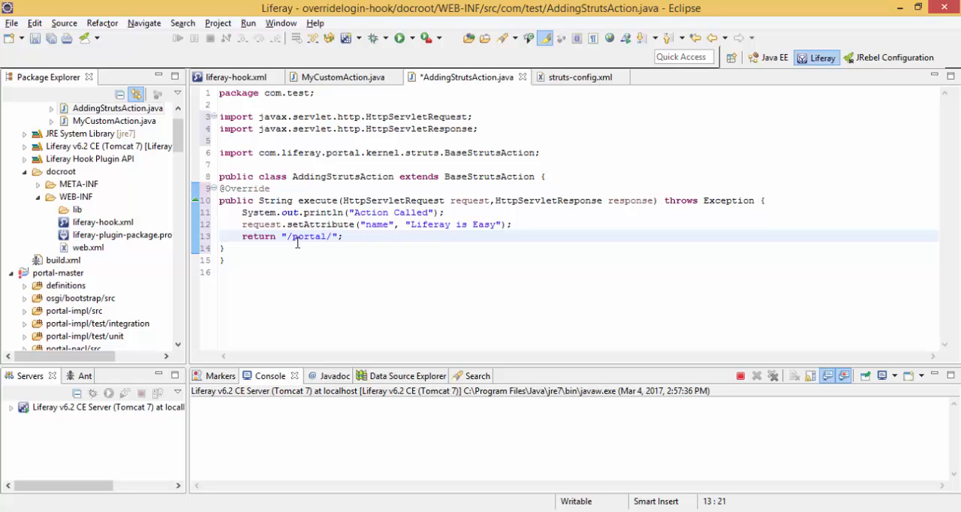
pyautogui.write('message.jsp')
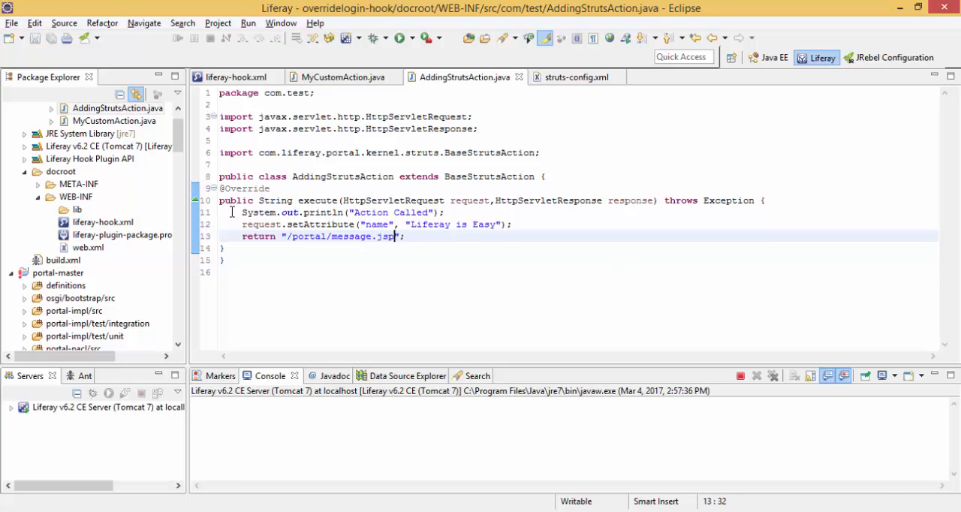
pyautogui.click(236, 76)
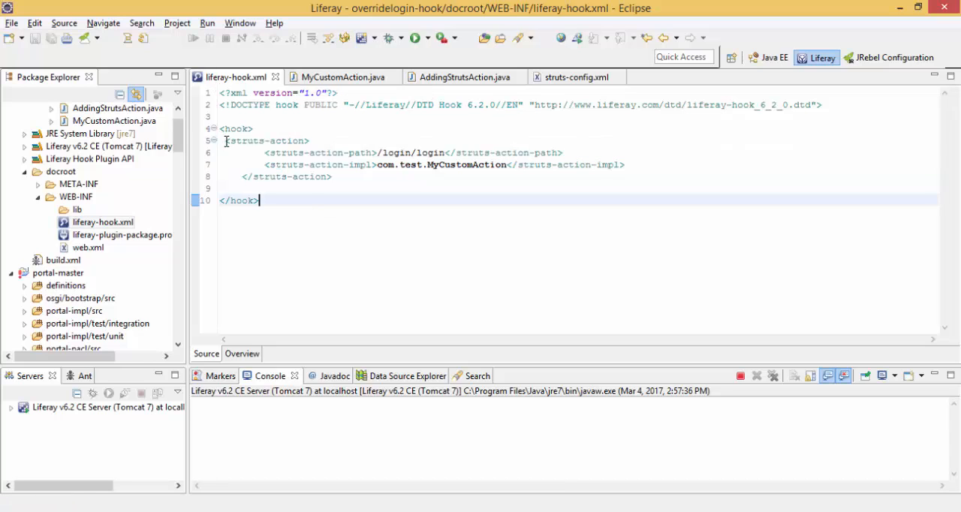
# Duplicate the struts-action block and change its impl to com.test.AddingStrutsAction
pyautogui.moveTo(224, 139); pyautogui.dragTo(337, 177)
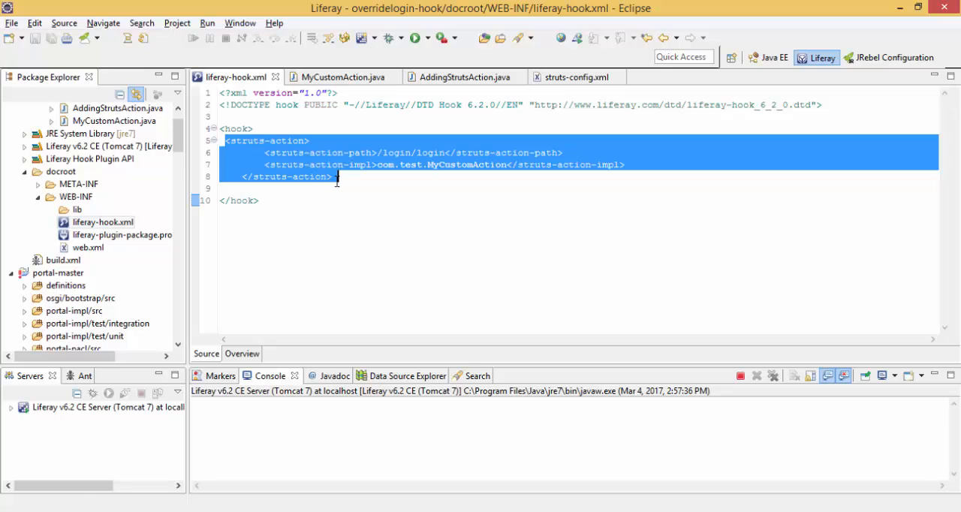
pyautogui.click(337, 178)
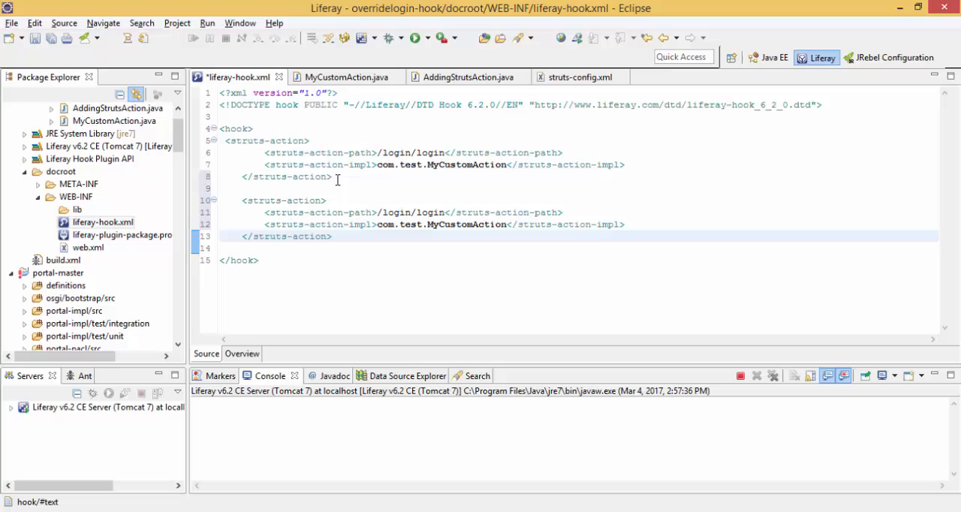
pyautogui.click(231, 139)
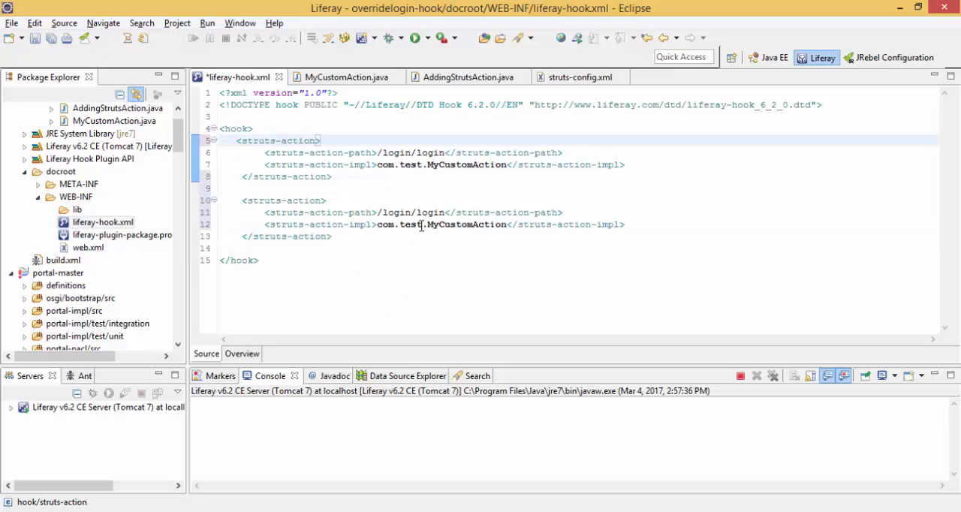
pyautogui.doubleClick(450, 224)
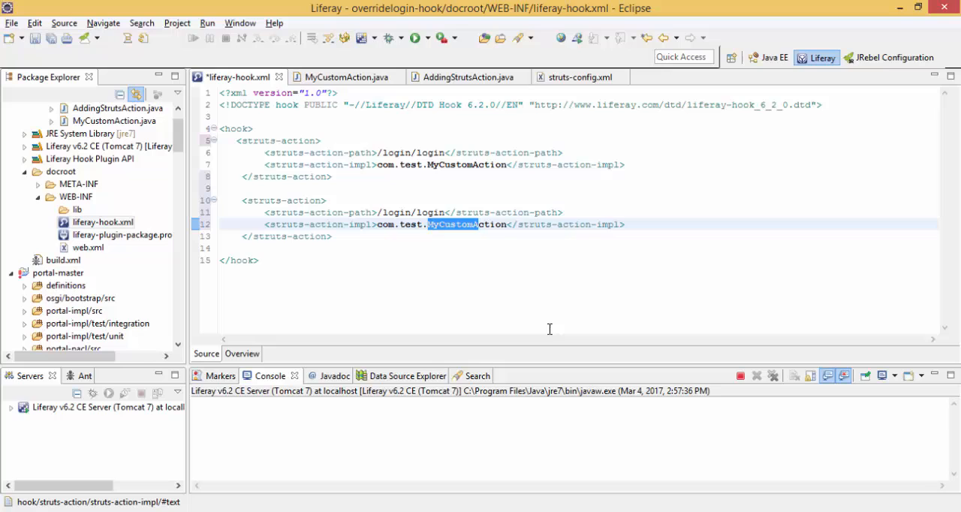
pyautogui.press('Delete')
pyautogui.write('AddingStrut')
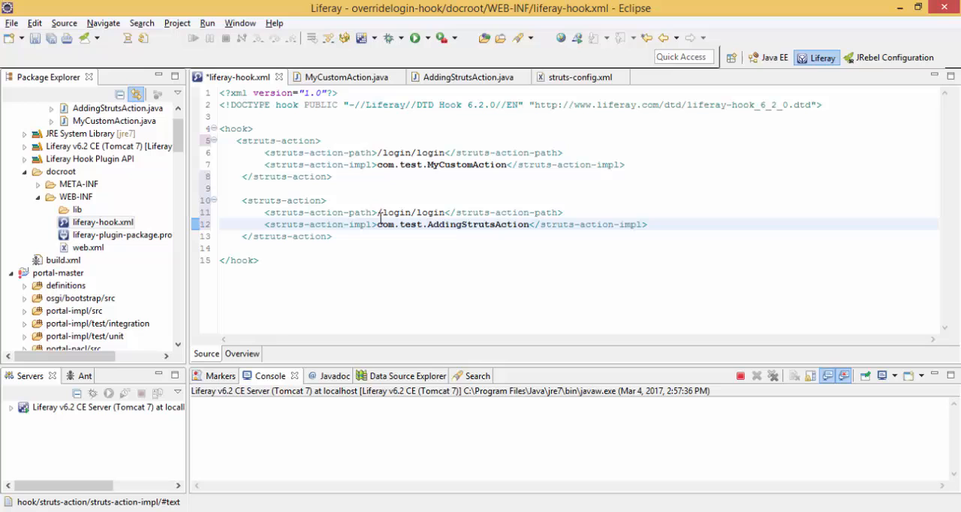
pyautogui.moveTo(347, 77)
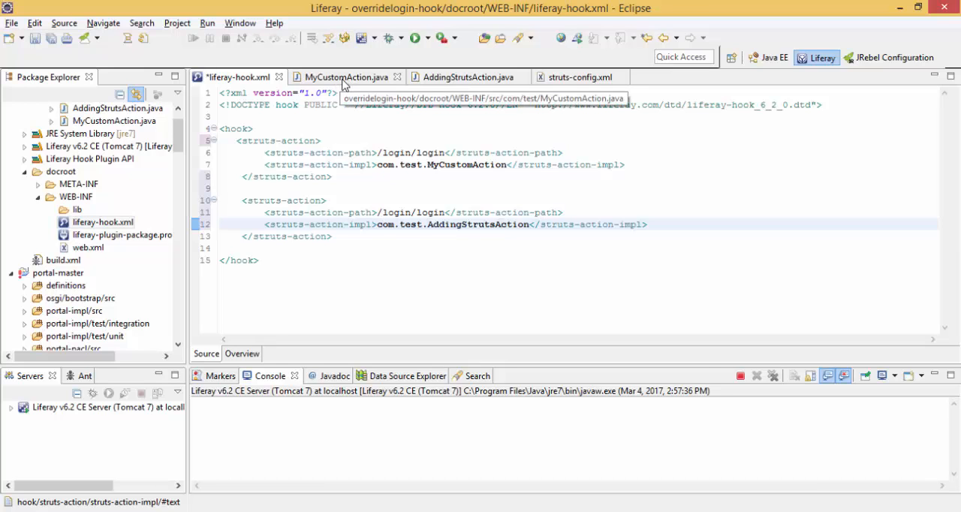
# After checking the action sources, replace the copied /login/login path with /portal/message
pyautogui.click(345, 77)
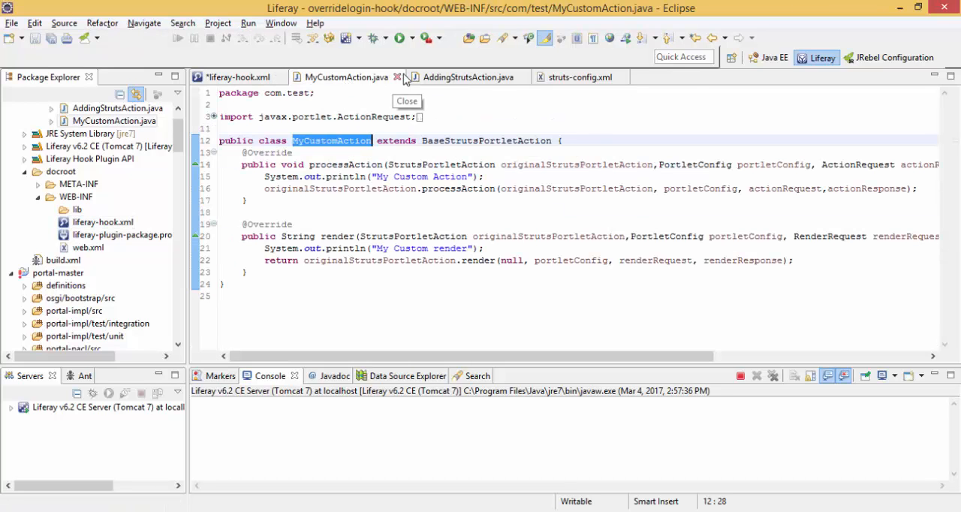
pyautogui.click(468, 76)
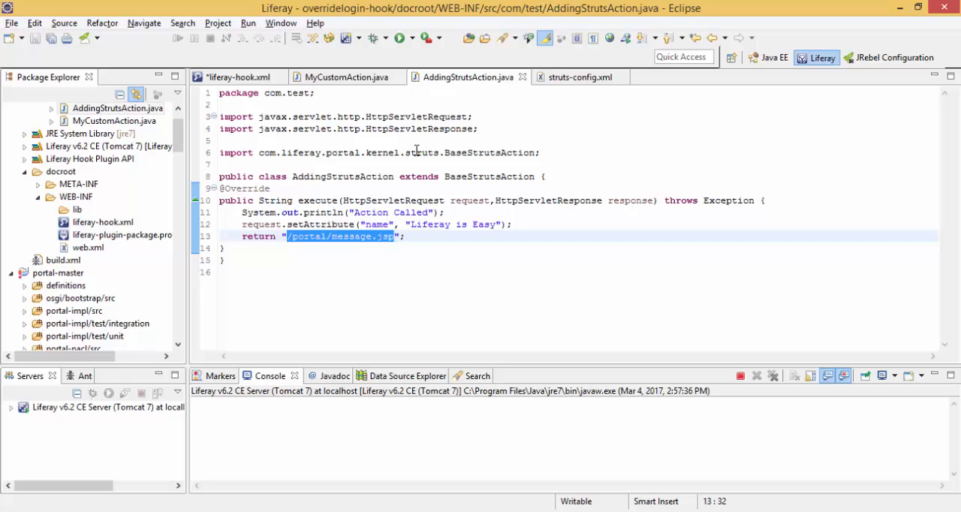
pyautogui.click(239, 77)
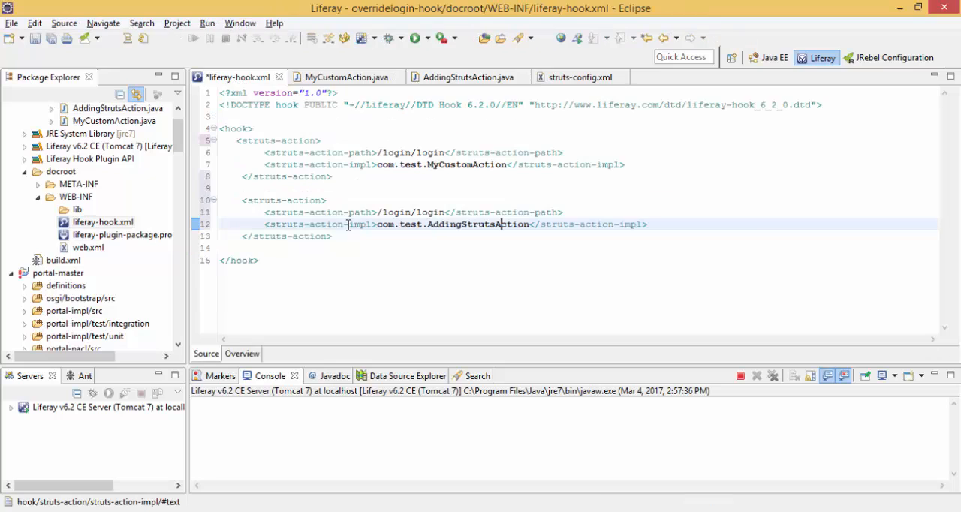
pyautogui.doubleClick(413, 214)
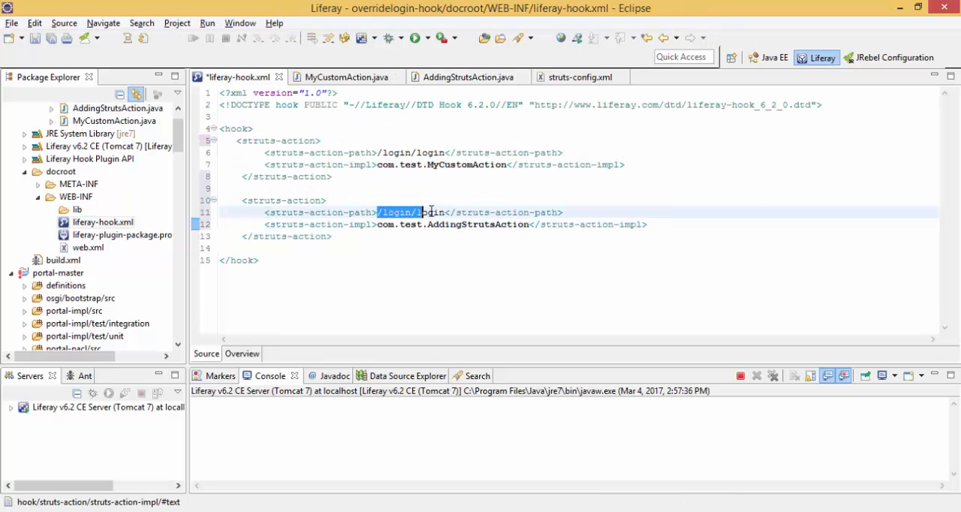
pyautogui.write('/portal/message.jsp')
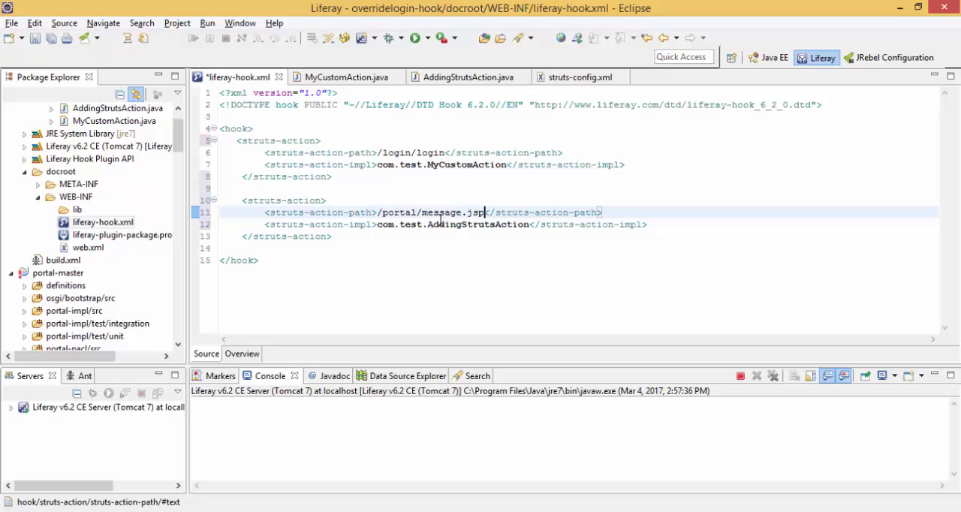
pyautogui.press('BackSpace')
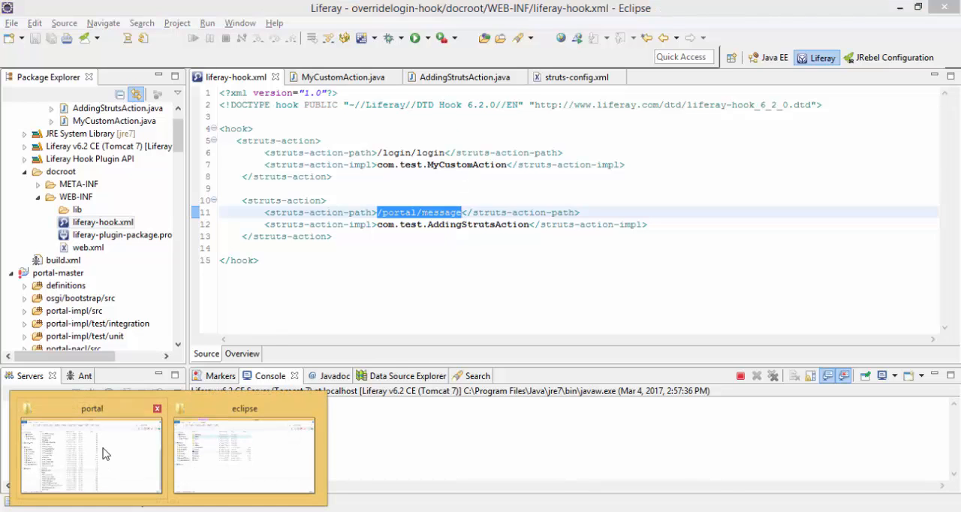
# Create a Custom JSPs hook configuration overriding /html/portal/message.jsp
pyautogui.click(90, 453)
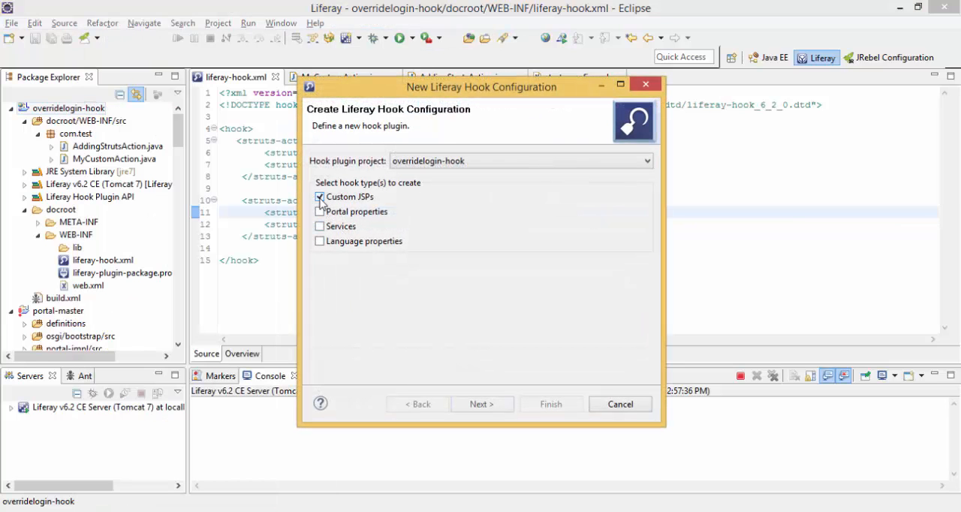
pyautogui.click(480, 404)
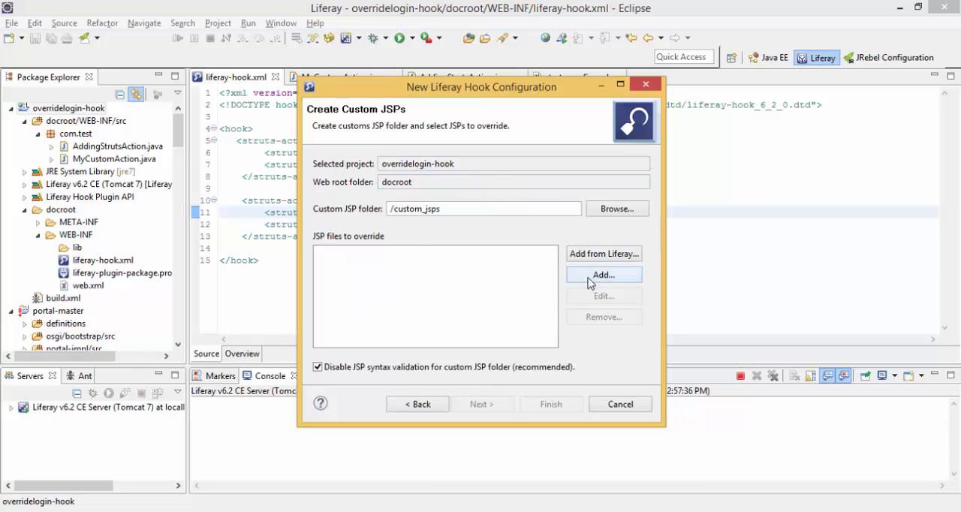
pyautogui.click(604, 273)
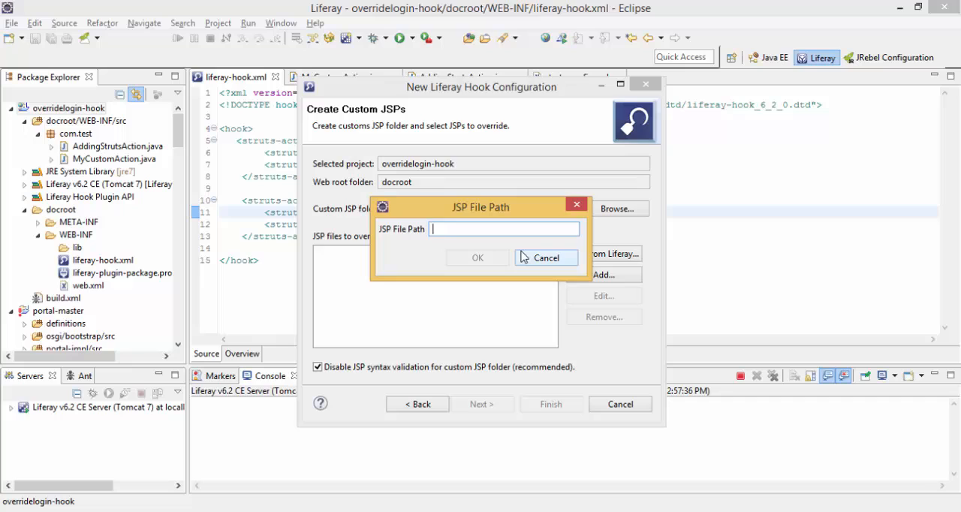
pyautogui.write('mess')
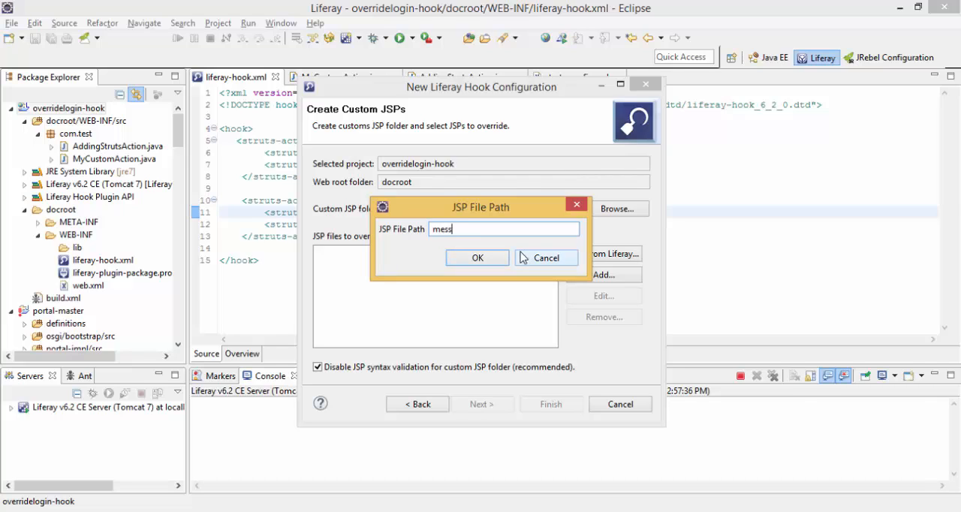
pyautogui.write('age.jsp')
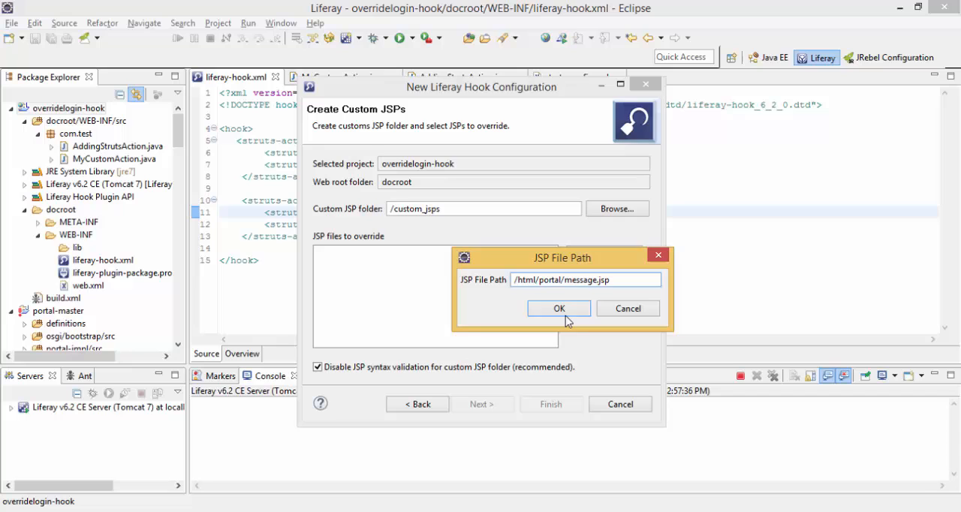
pyautogui.click(559, 308)
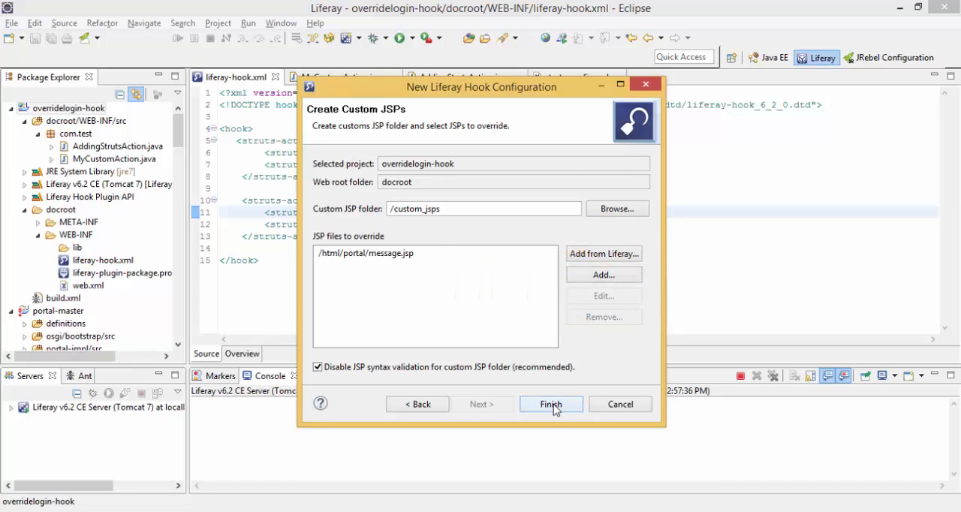
pyautogui.click(550, 404)
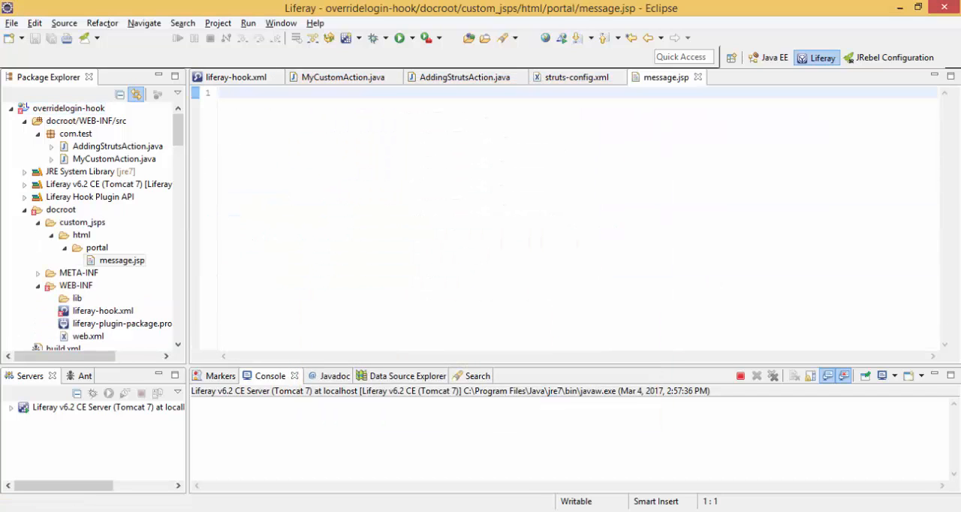
# Write Hi welcome to ${name} in message.jsp and save it
pyautogui.click(81, 223)
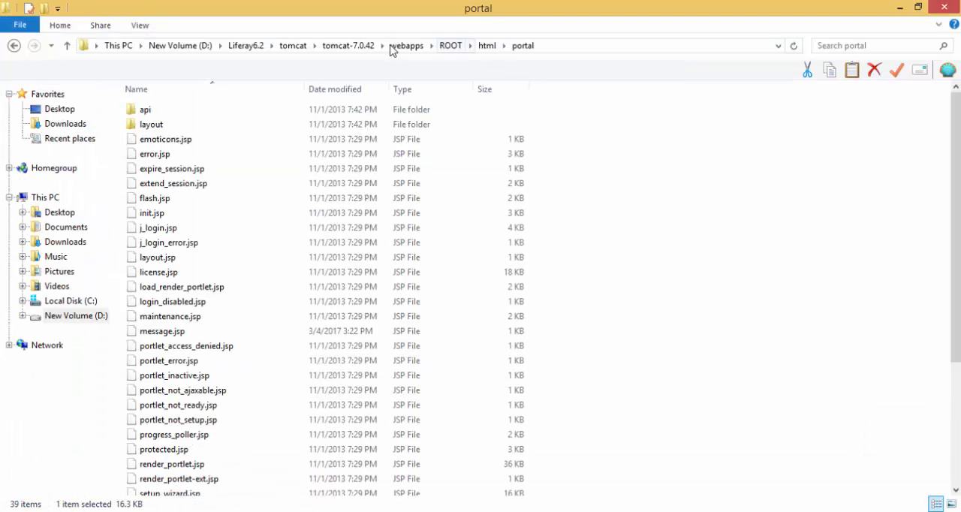
pyautogui.click(171, 462)
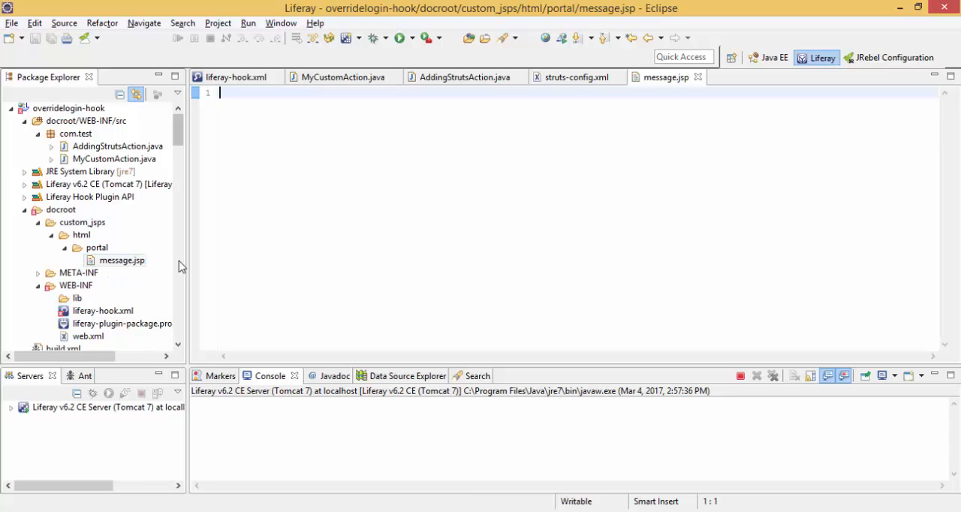
pyautogui.write('Here')
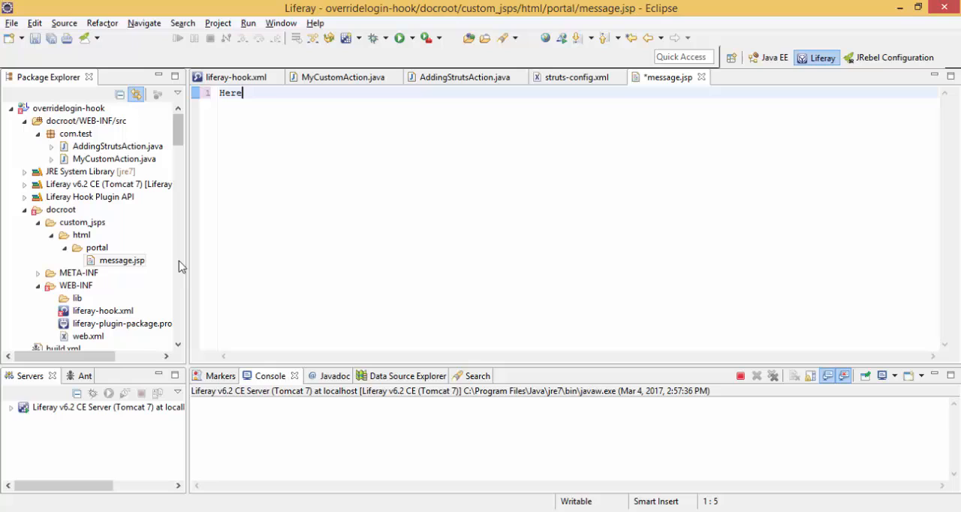
pyautogui.press('BackSpace')
pyautogui.write('i w')
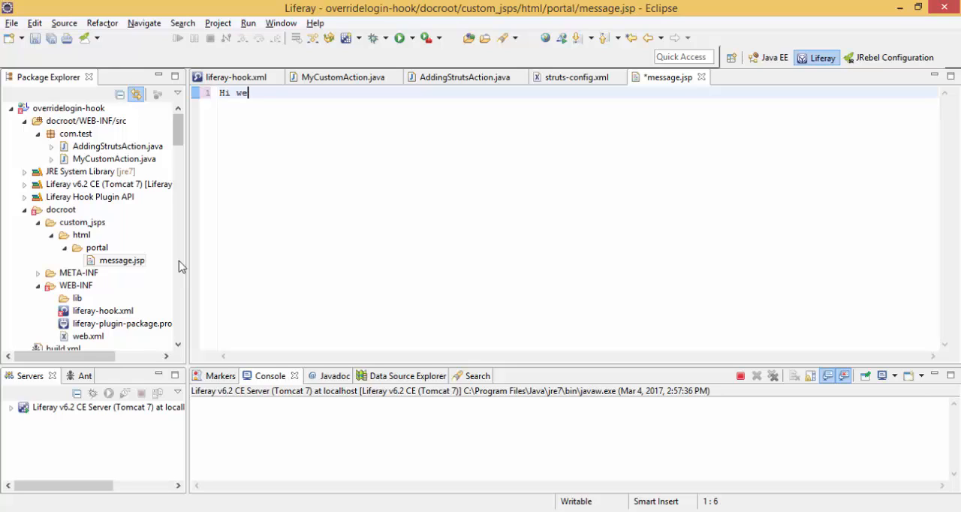
pyautogui.write('lcome to')
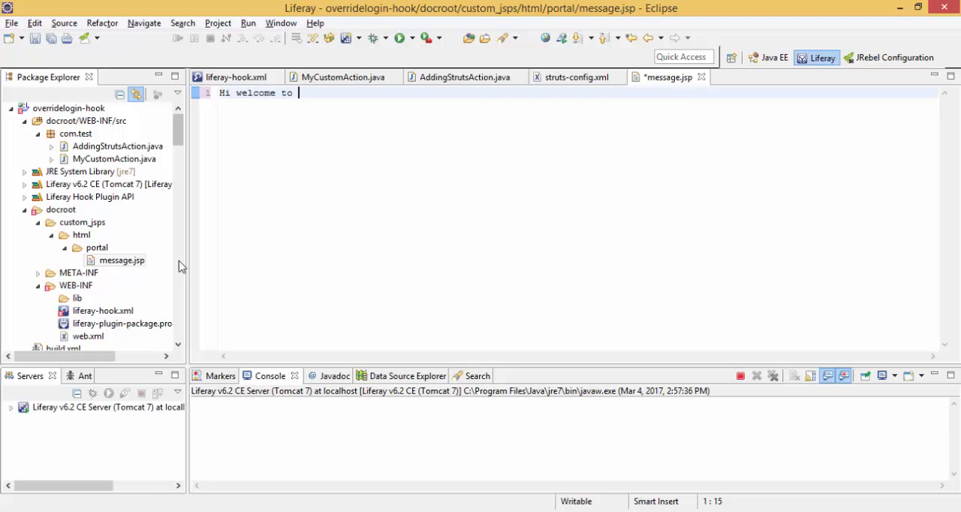
pyautogui.write('$')
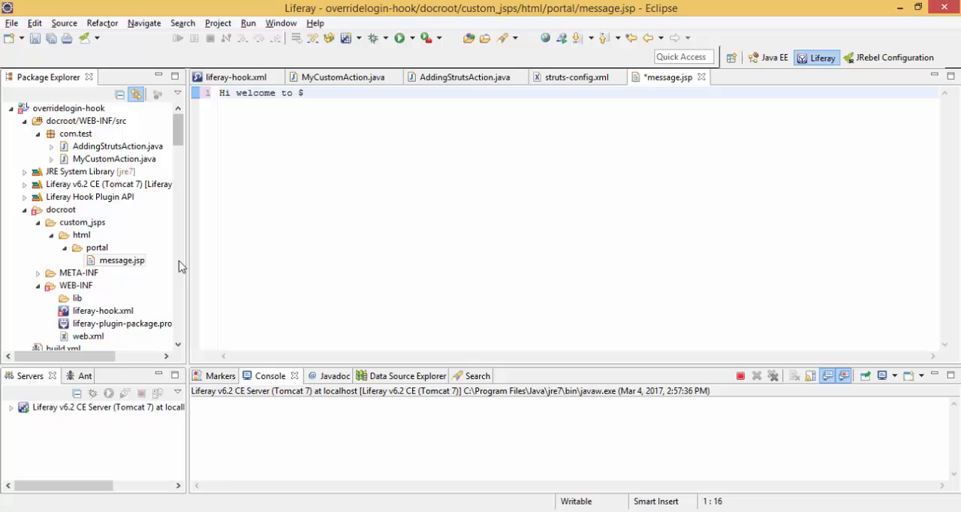
pyautogui.write('{}')
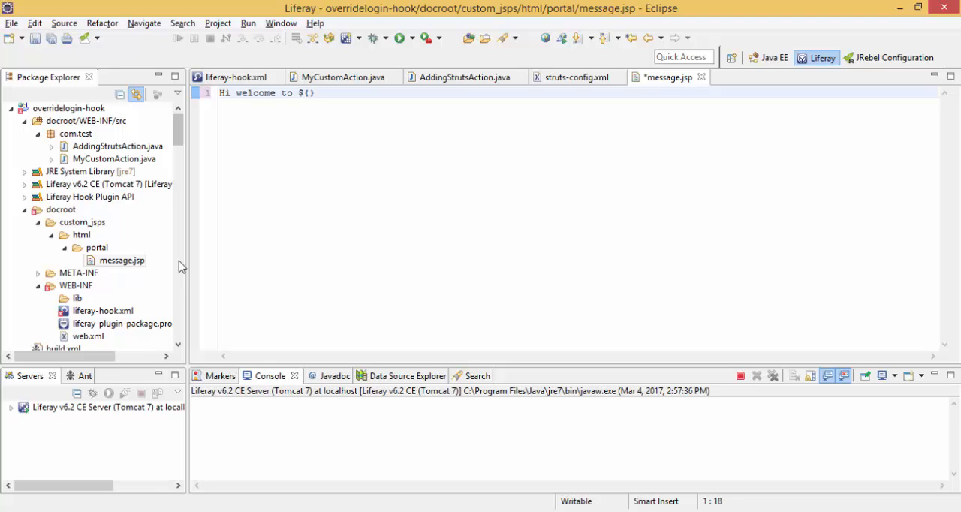
pyautogui.write('name')
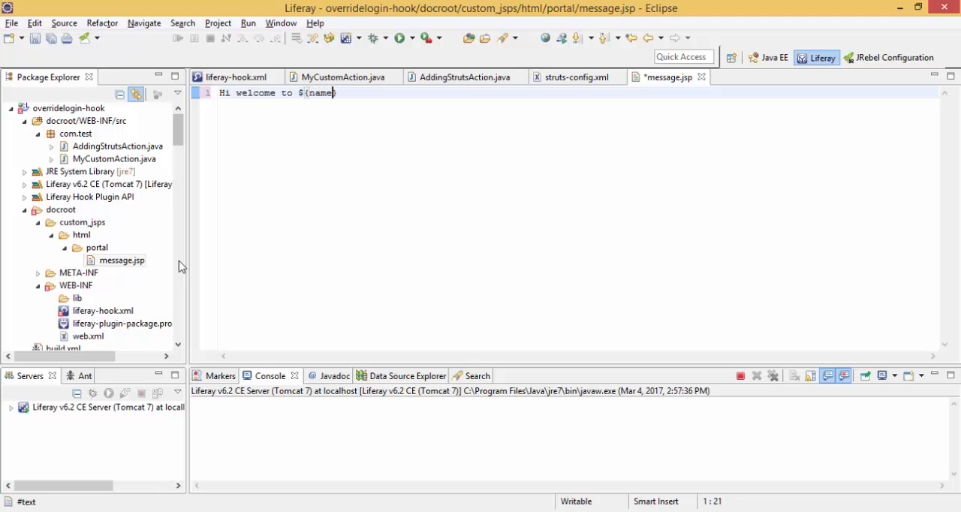
pyautogui.press('ctrl+s')
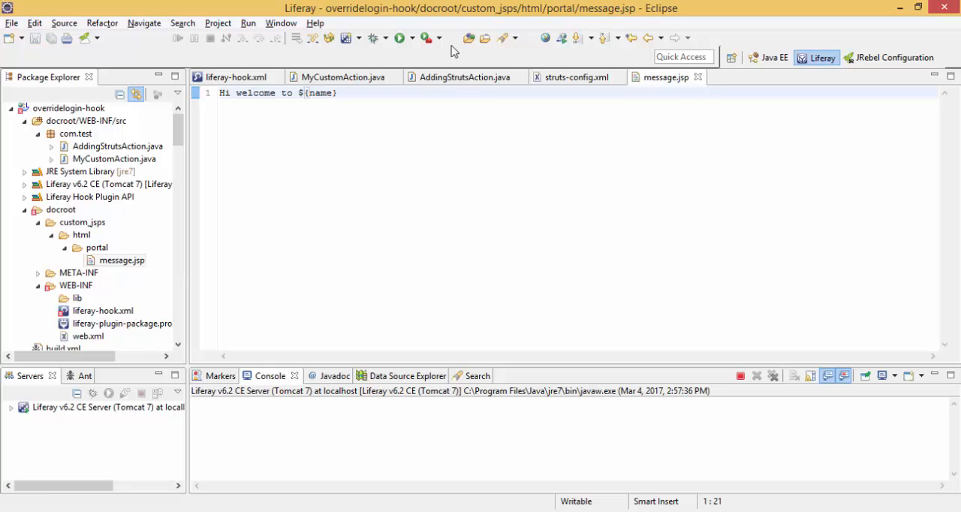
# Compare the ${name} placeholder with the "name" attribute key in AddingStrutsAction
pyautogui.doubleClick(320, 93)
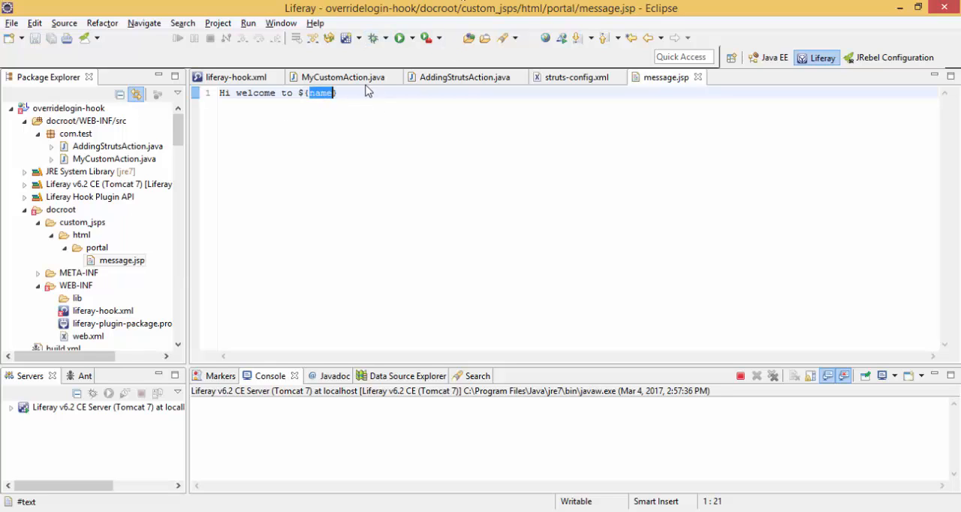
pyautogui.click(466, 77)
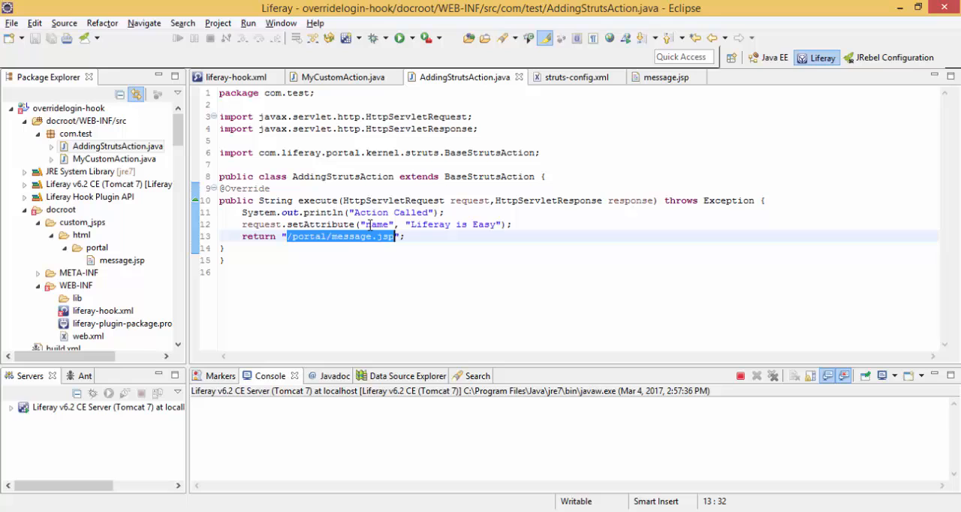
pyautogui.doubleClick(377, 225)
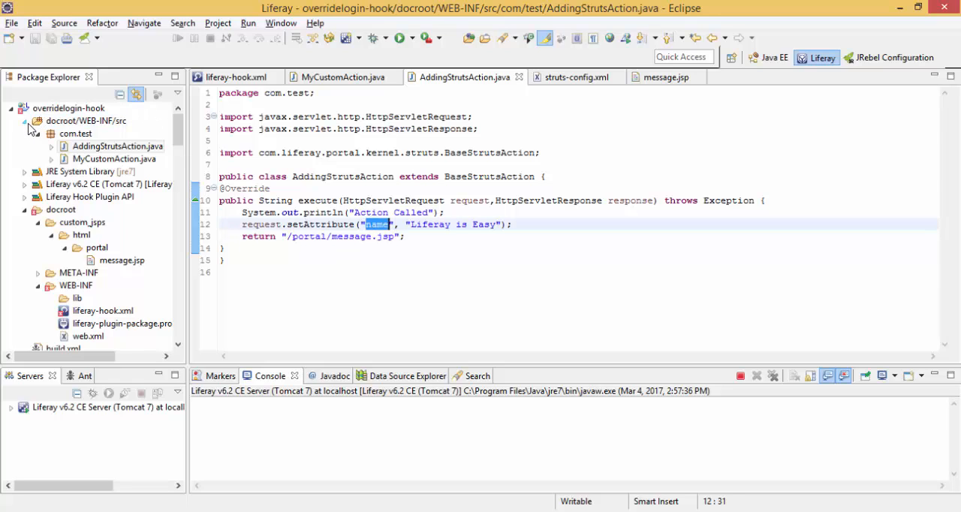
# Move <custom-jsp-dir>/custom_jsps</custom-jsp-dir> to the top of the hook element in liferay-hook.xml
pyautogui.click(102, 309)
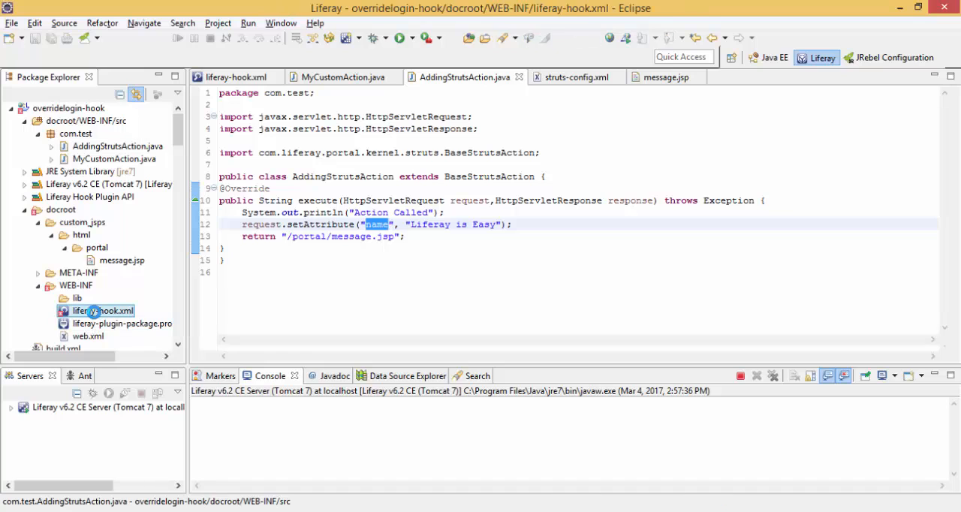
pyautogui.doubleClick(102, 309)
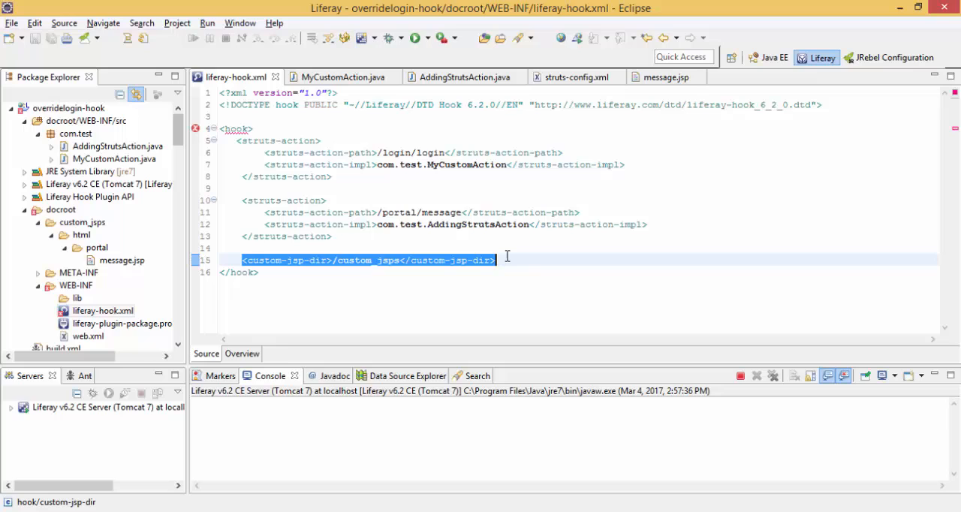
pyautogui.press('Delete')
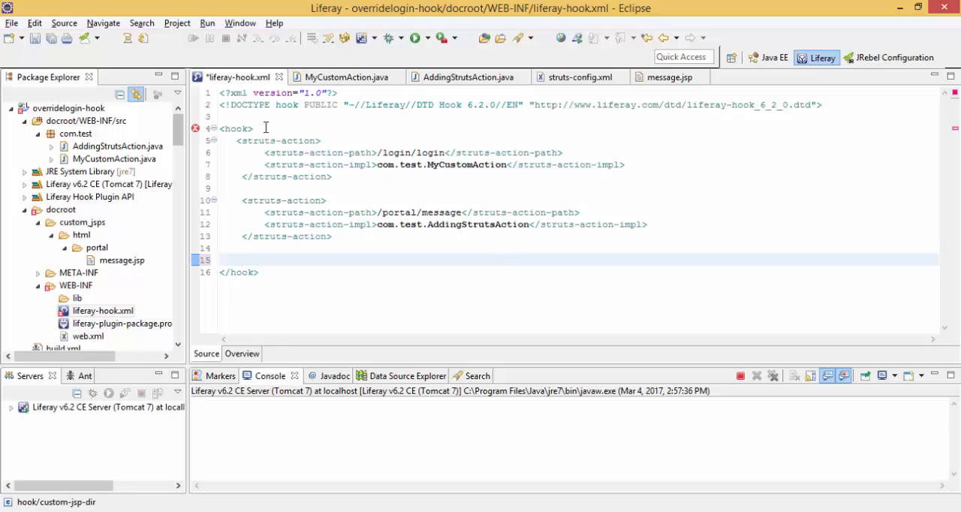
pyautogui.write('<custom-jsp-dir>/custom_jsps</custom-jsp-dir>')
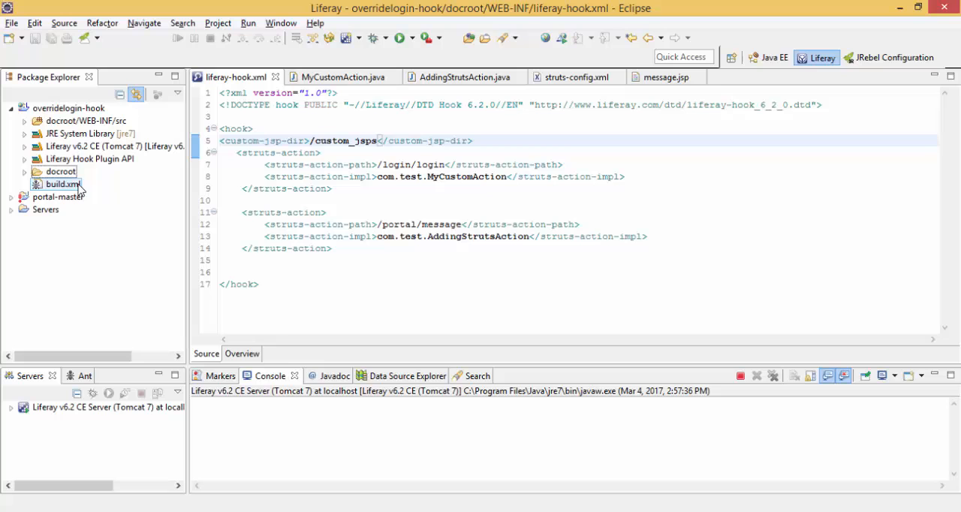
# Run build.xml as an Ant build to rebuild and deploy the hook
pyautogui.rightClick(62, 184)
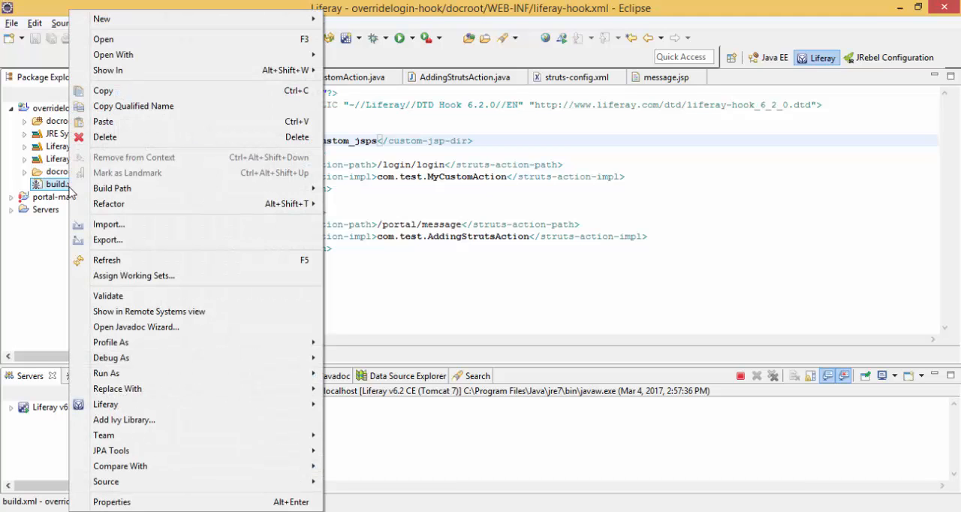
pyautogui.moveTo(105, 372)
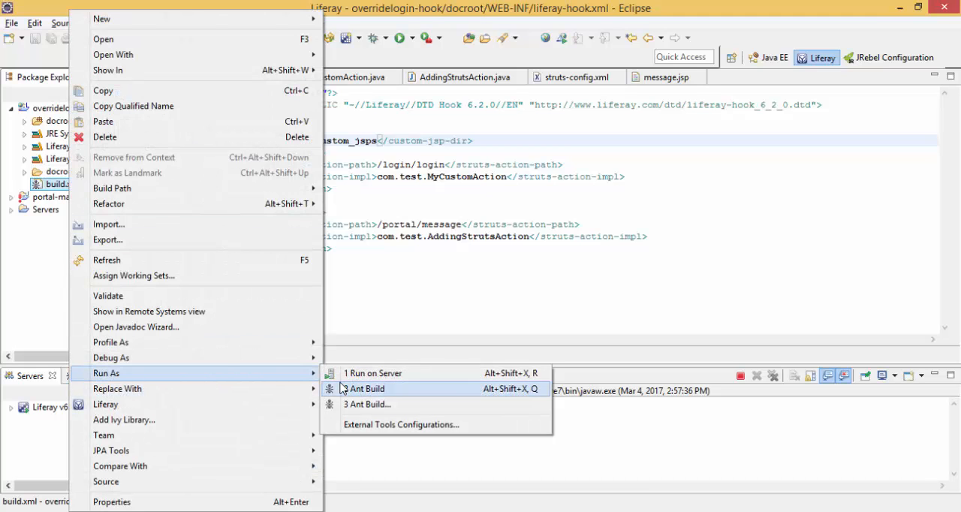
pyautogui.click(367, 387)
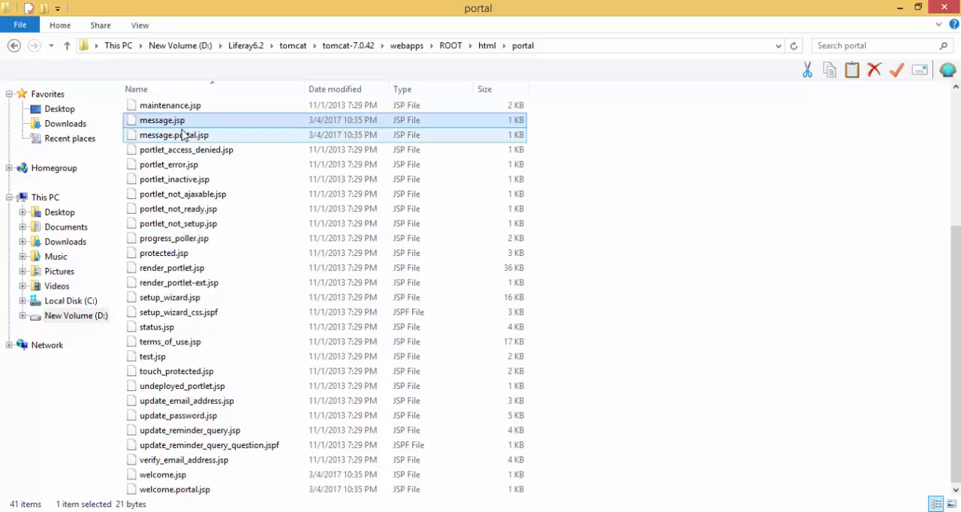
# View the deployed message.jsp in Notepad++ from the portal folder
pyautogui.rightClick(174, 135)
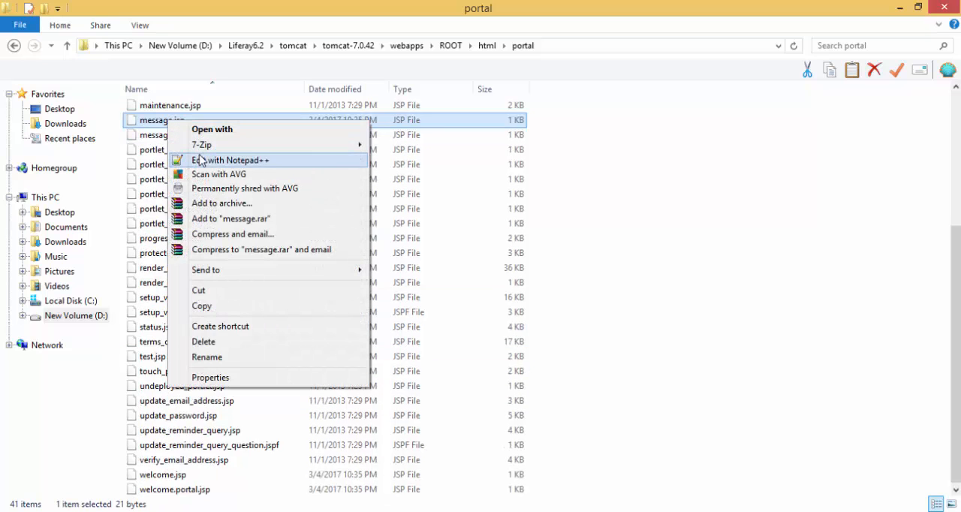
pyautogui.click(231, 159)
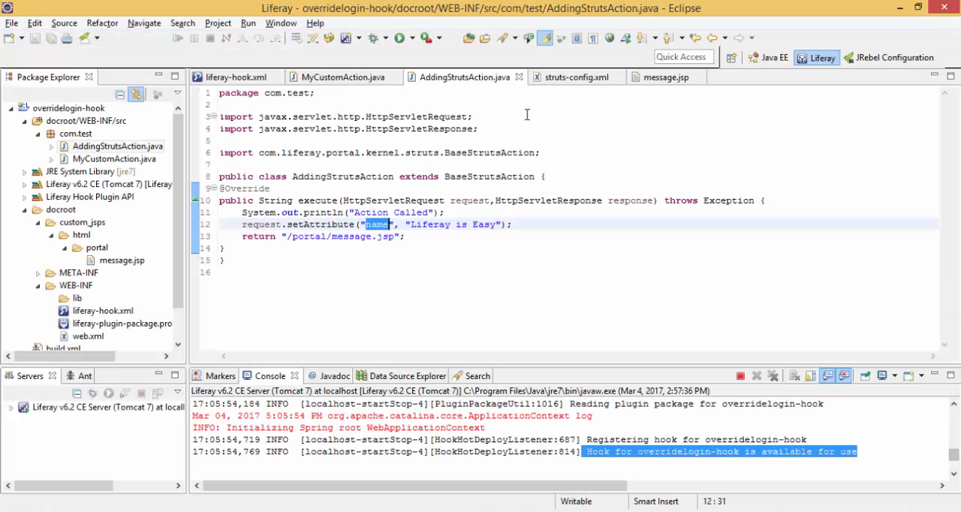
# Enter localhost:8080/c/portal/ in Chrome's address bar
pyautogui.click(665, 77)
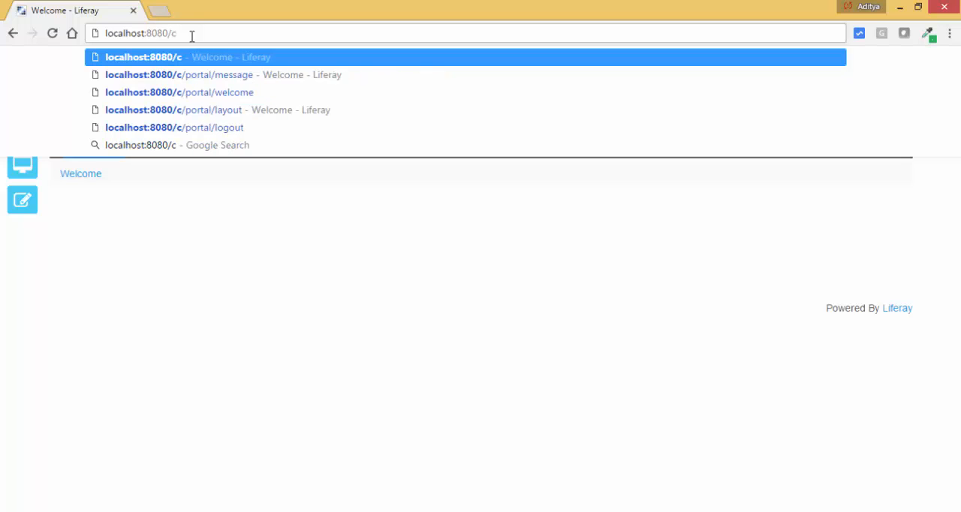
pyautogui.write('po')
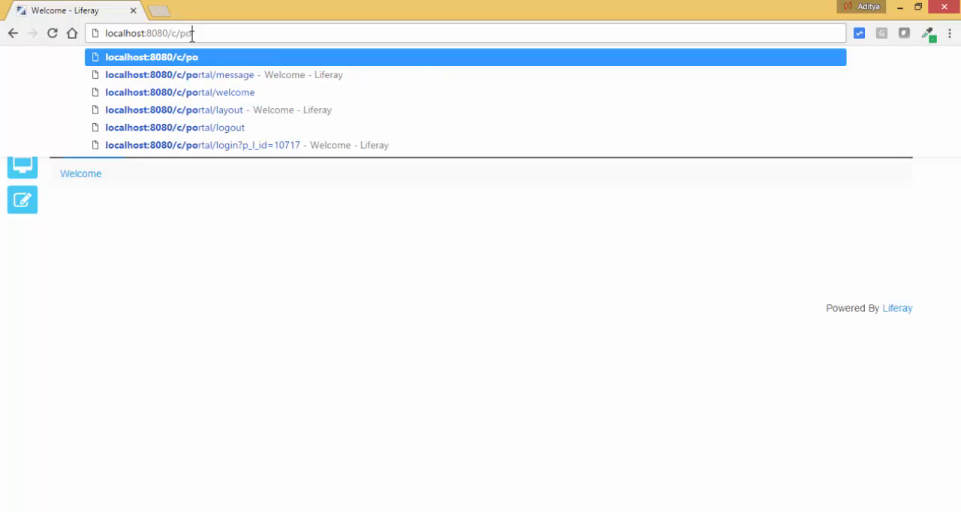
pyautogui.write('rtal/')
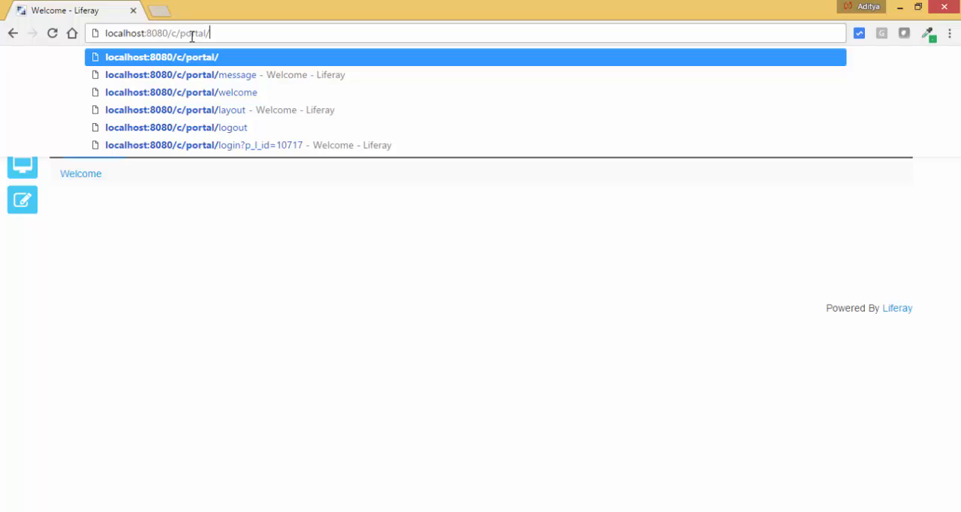